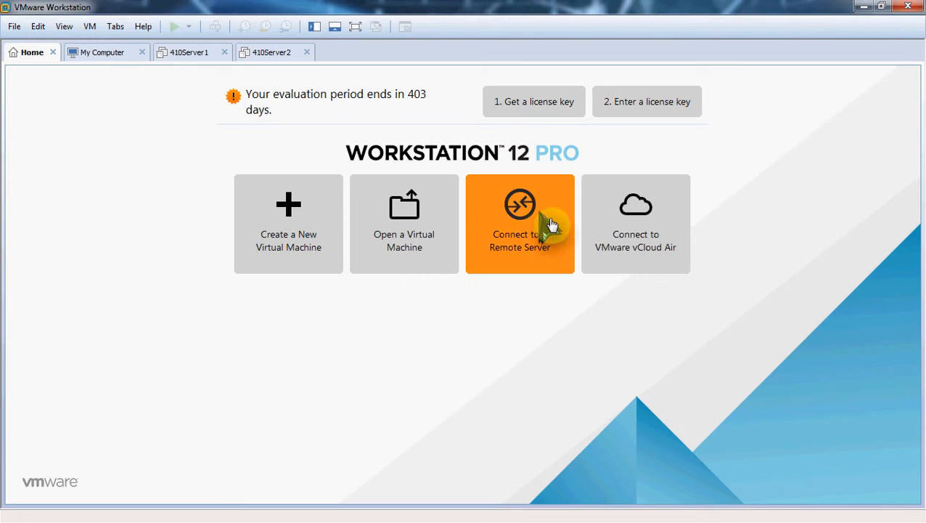
View 410Server1 and then 410Server2 to show the powered-off VM summaries
{"action": "left_click", "coordinate": [188, 52]}
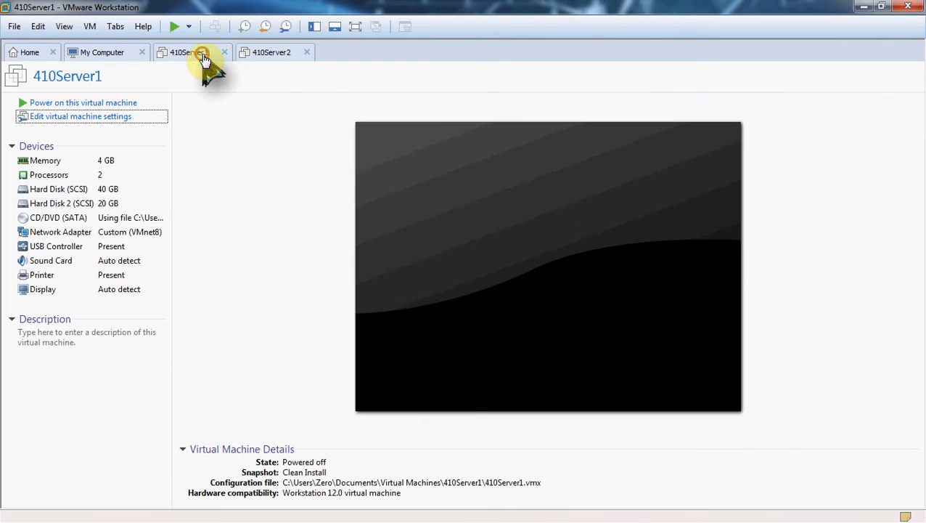
{"action": "mouse_move", "coordinate": [270, 52]}
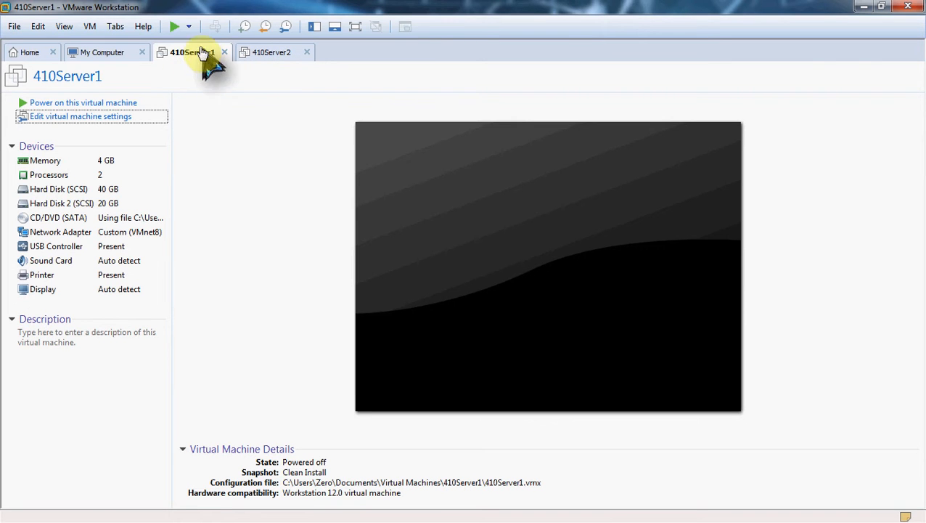
{"action": "left_click", "coordinate": [273, 53]}
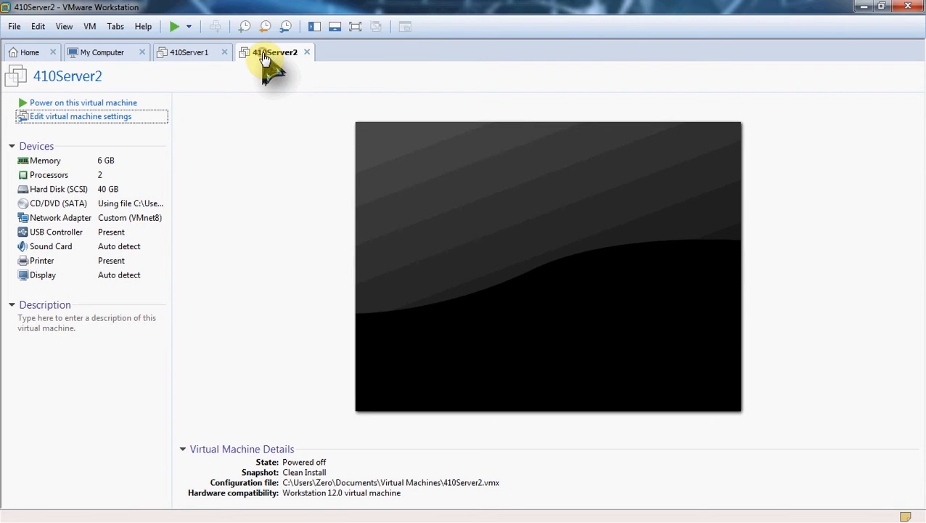
{"action": "mouse_move", "coordinate": [196, 171]}
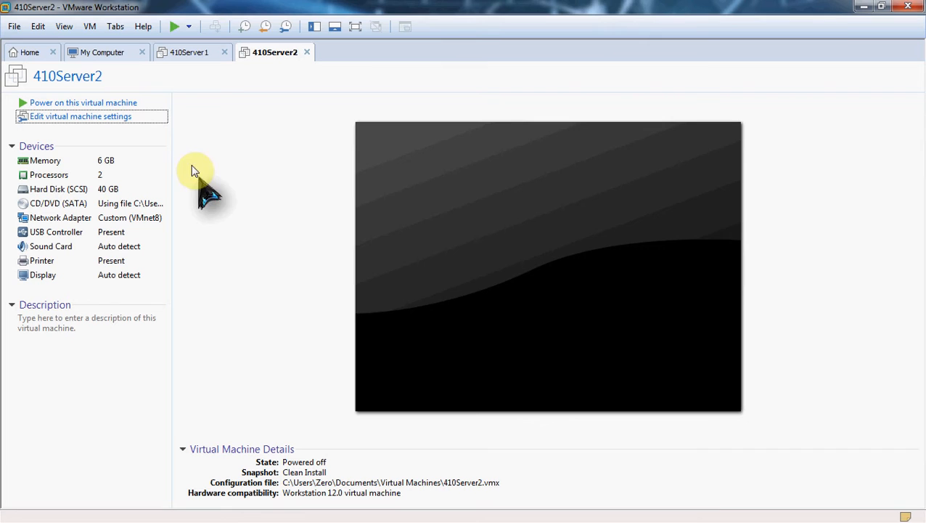
{"action": "mouse_move", "coordinate": [119, 123]}
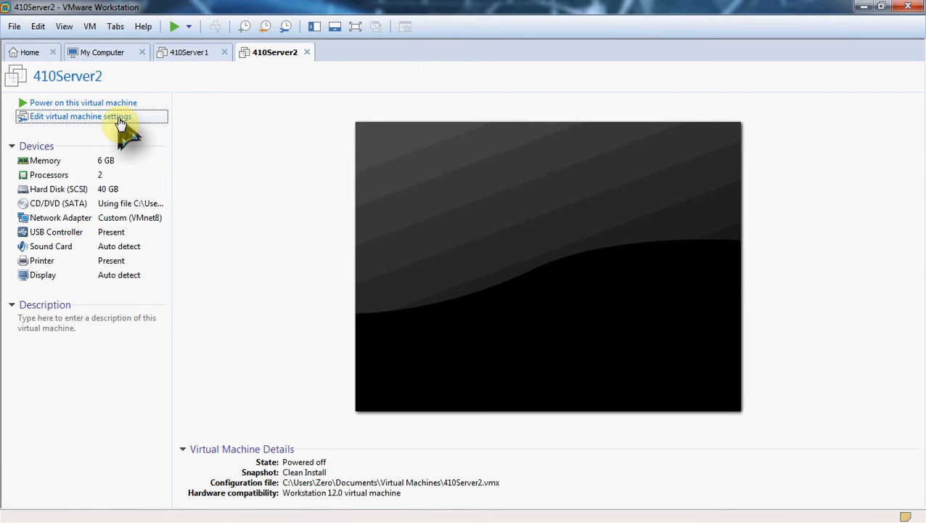
Power on the 410Server2 virtual machine and let it boot to the sign-in screen
{"action": "left_click", "coordinate": [82, 101]}
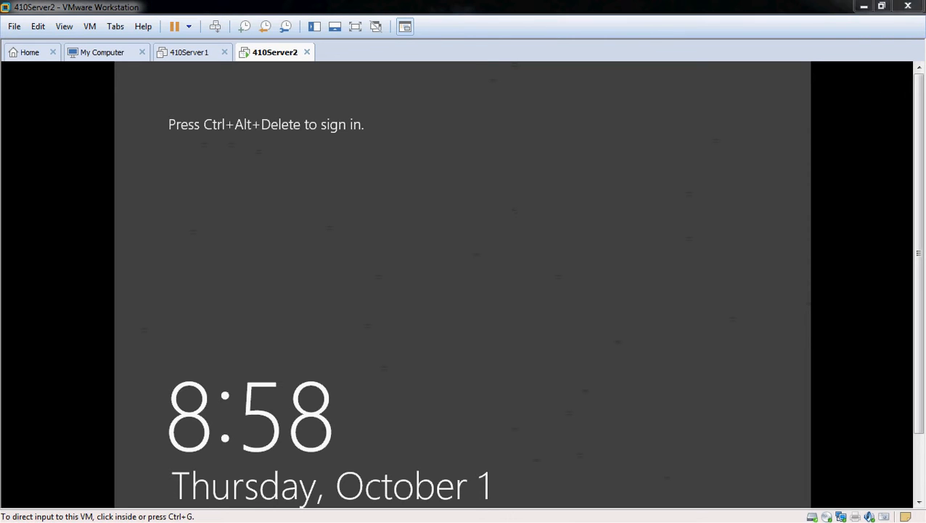
Send Ctrl+Alt+Del and sign in as Administrator to reach the desktop
{"action": "left_click", "coordinate": [414, 187]}
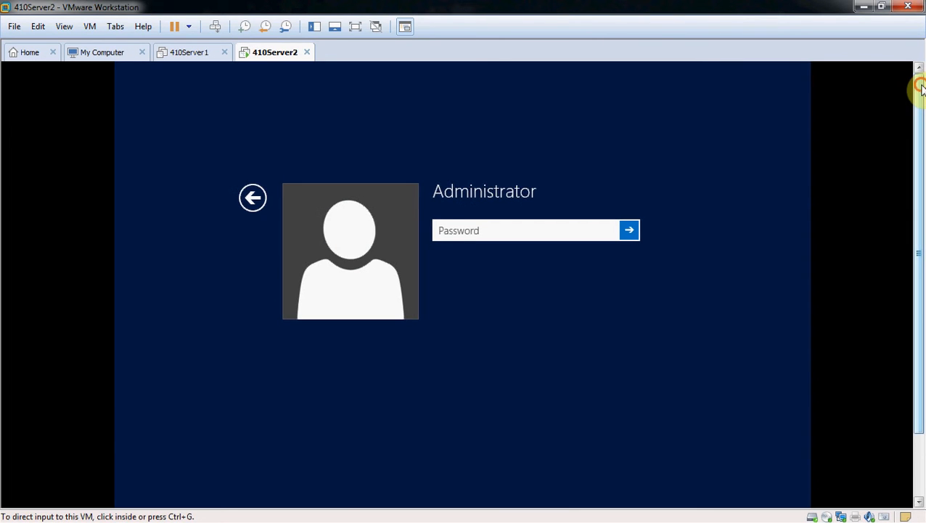
{"action": "left_click", "coordinate": [527, 229]}
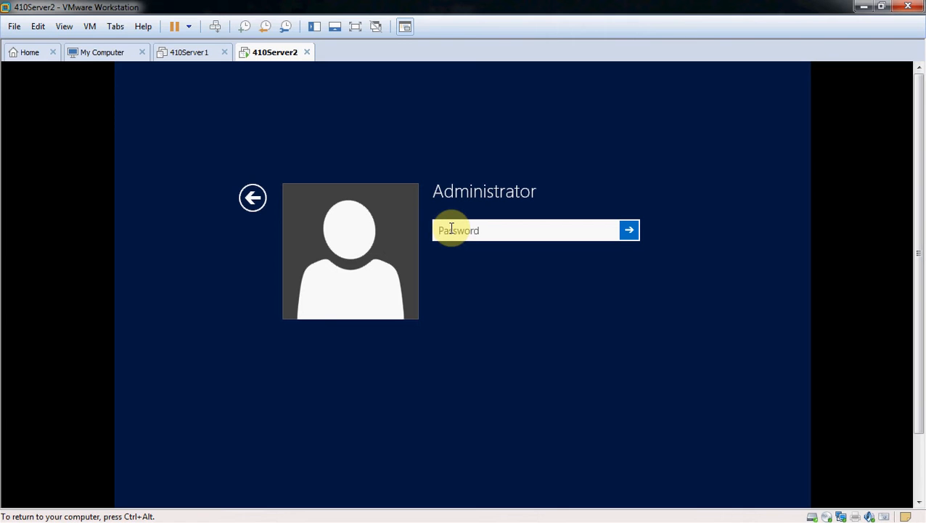
{"action": "left_click", "coordinate": [629, 229]}
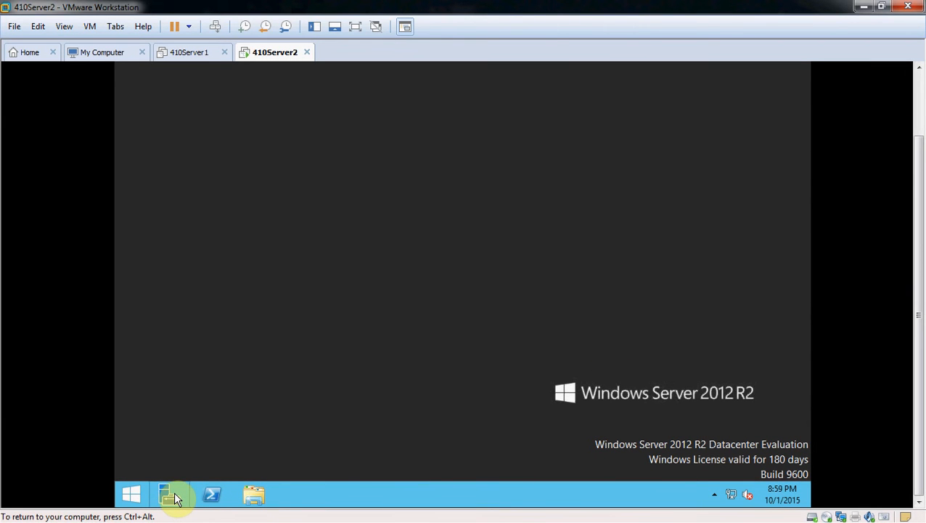
{"action": "mouse_move", "coordinate": [177, 493]}
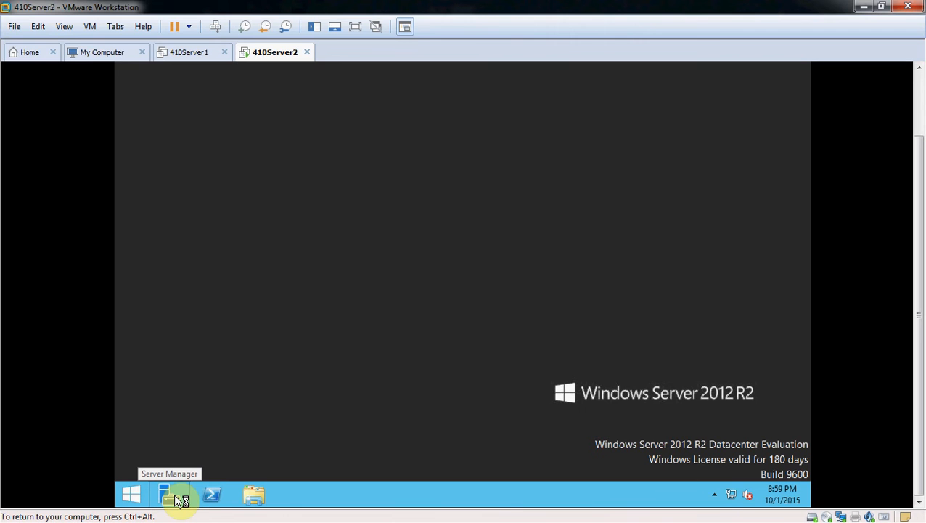
{"action": "mouse_move", "coordinate": [473, 401]}
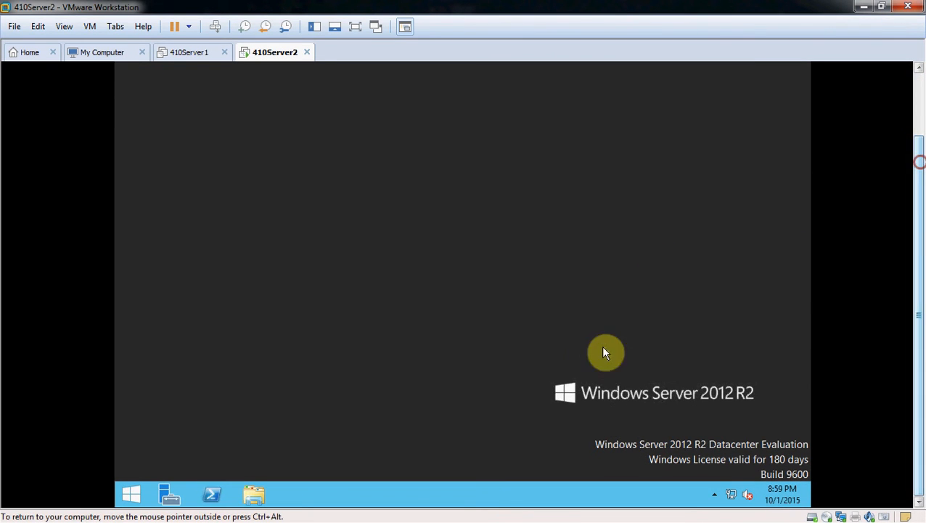
{"action": "mouse_move", "coordinate": [302, 445]}
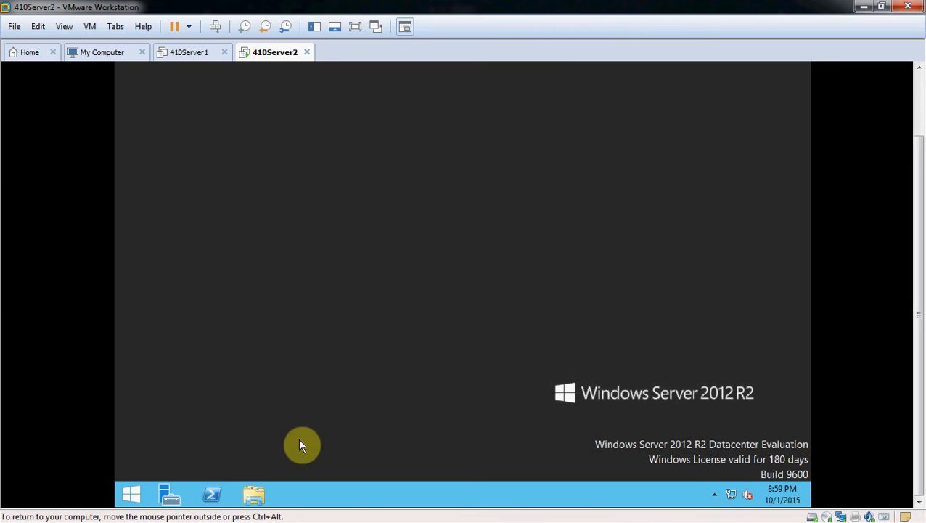
{"action": "mouse_move", "coordinate": [215, 497]}
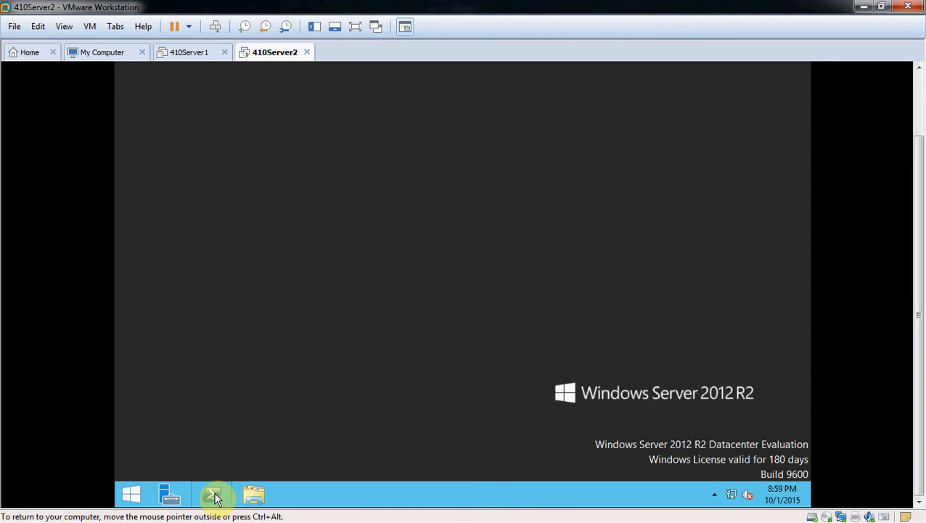
{"action": "mouse_move", "coordinate": [212, 497]}
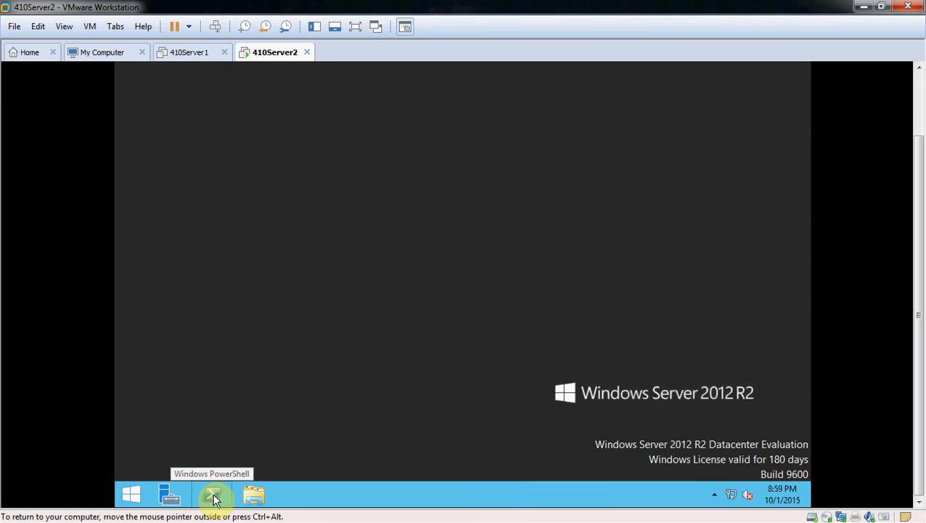
{"action": "mouse_move", "coordinate": [487, 371]}
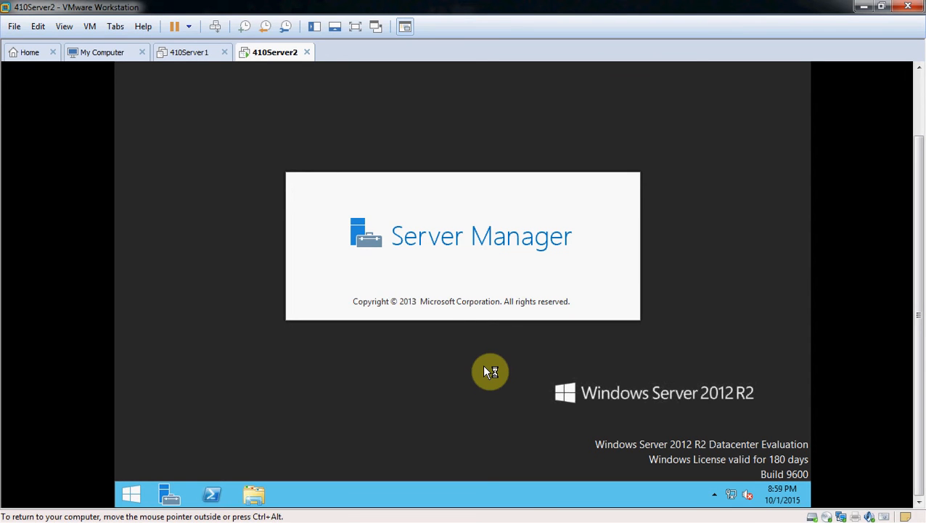
{"action": "mouse_move", "coordinate": [299, 427]}
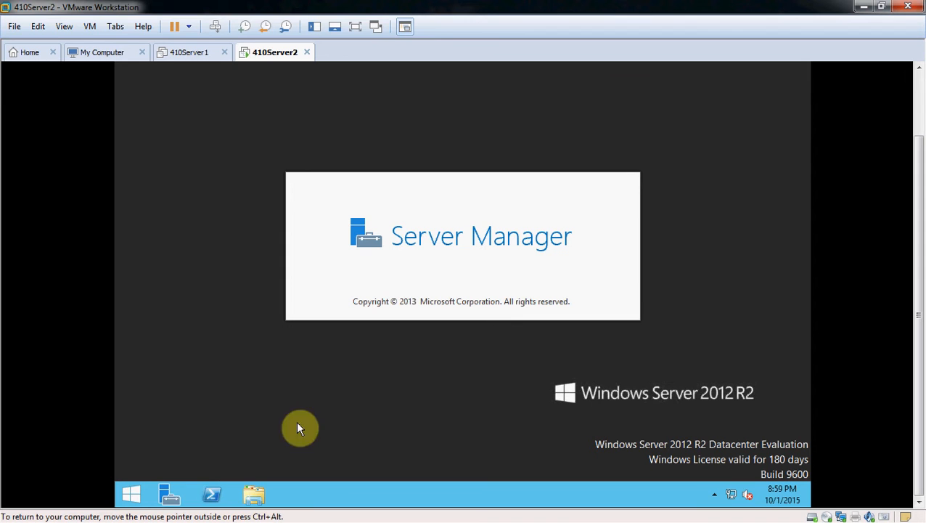
{"action": "mouse_move", "coordinate": [218, 493]}
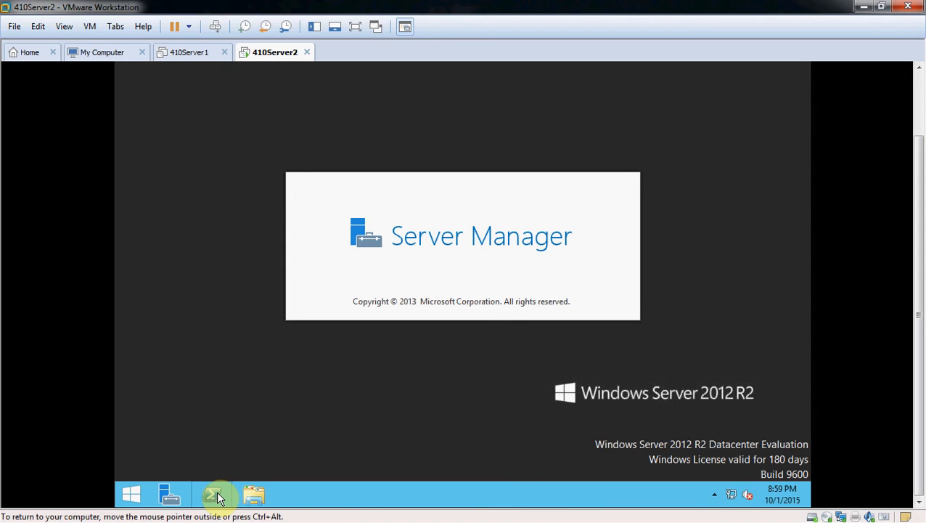
{"action": "mouse_move", "coordinate": [219, 495]}
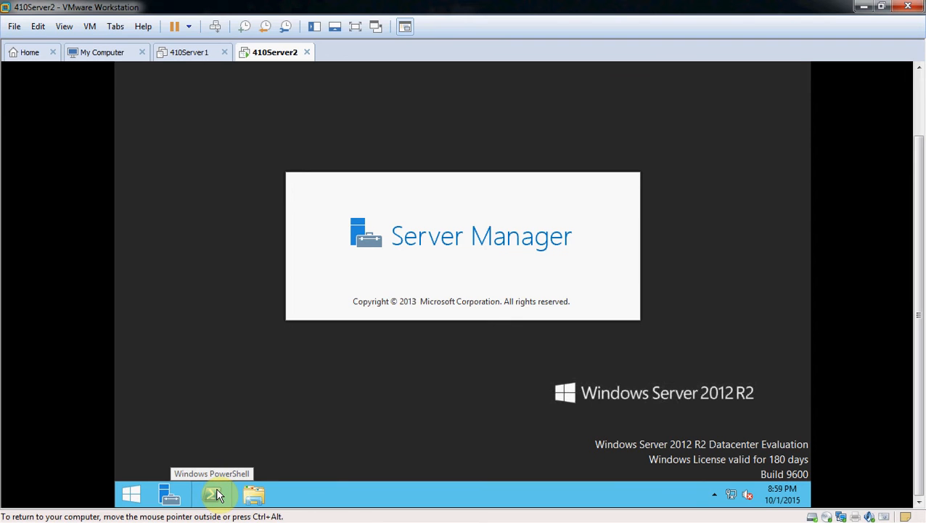
{"action": "mouse_move", "coordinate": [400, 366]}
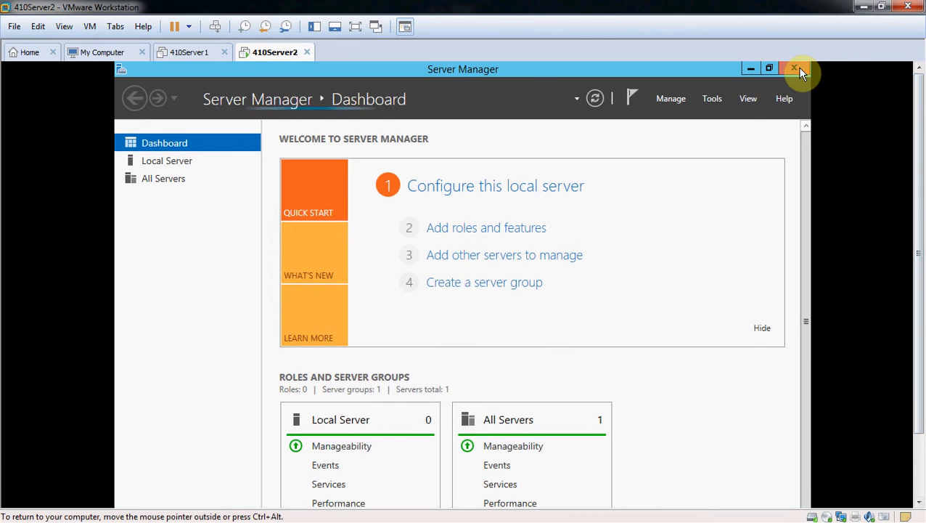
Close Server Manager and bring up the Ethernet0 connection's properties
{"action": "left_click", "coordinate": [796, 68]}
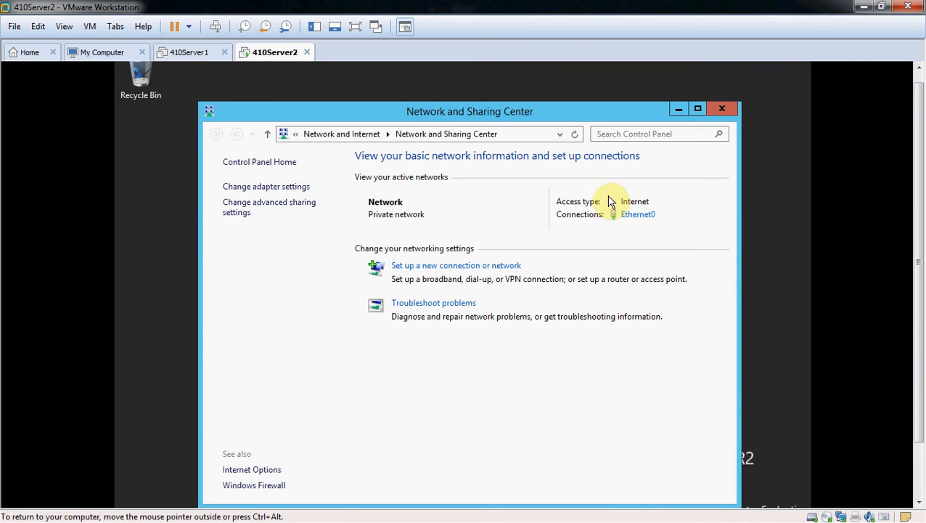
{"action": "mouse_move", "coordinate": [407, 234]}
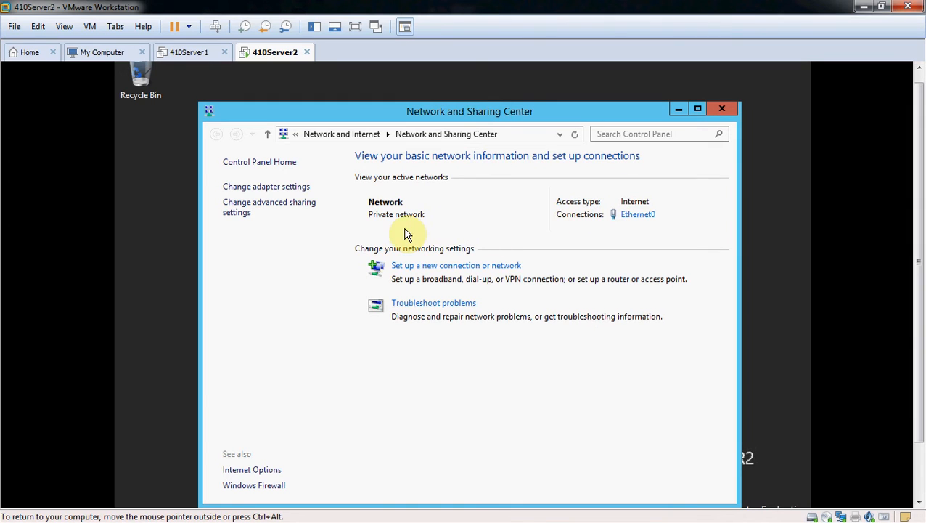
{"action": "mouse_move", "coordinate": [638, 215]}
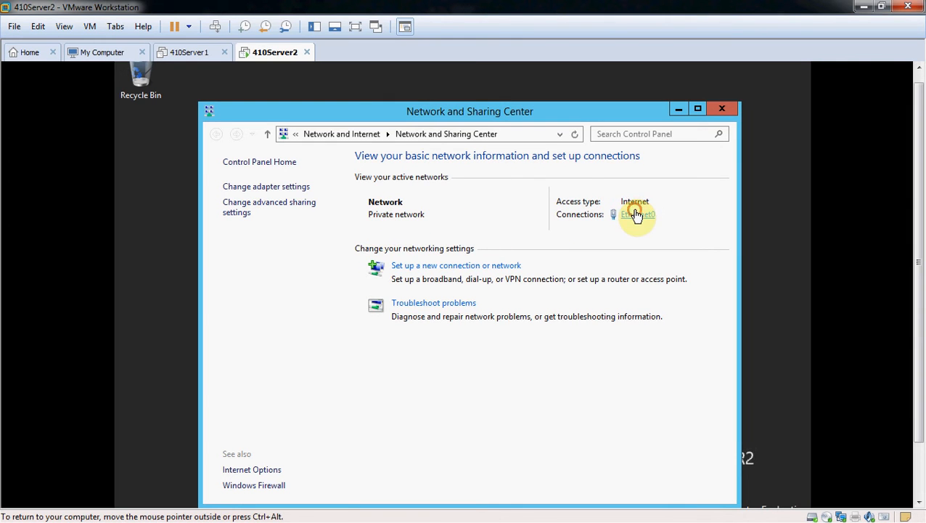
{"action": "left_click", "coordinate": [637, 214]}
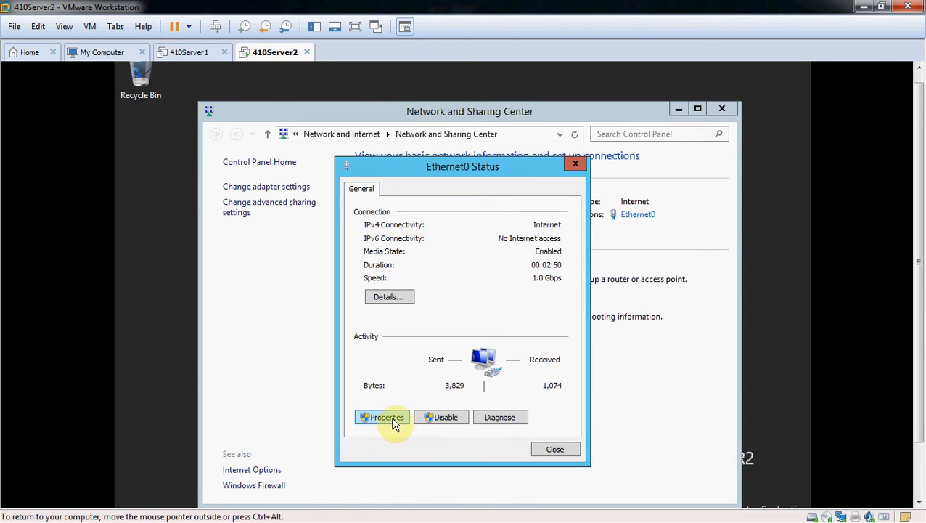
{"action": "left_click", "coordinate": [382, 417]}
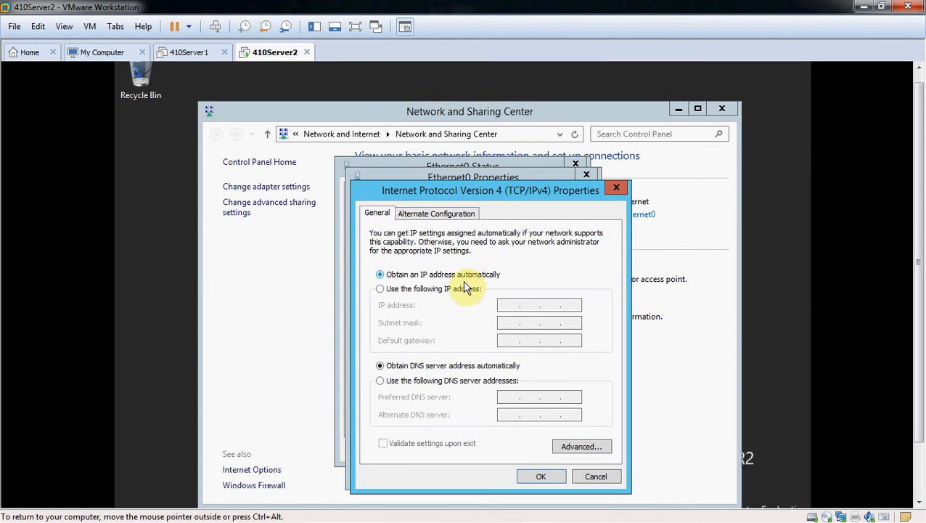
Run ipconfig in an administrator Command Prompt to show Ethernet0's current address
{"action": "left_click", "coordinate": [380, 287]}
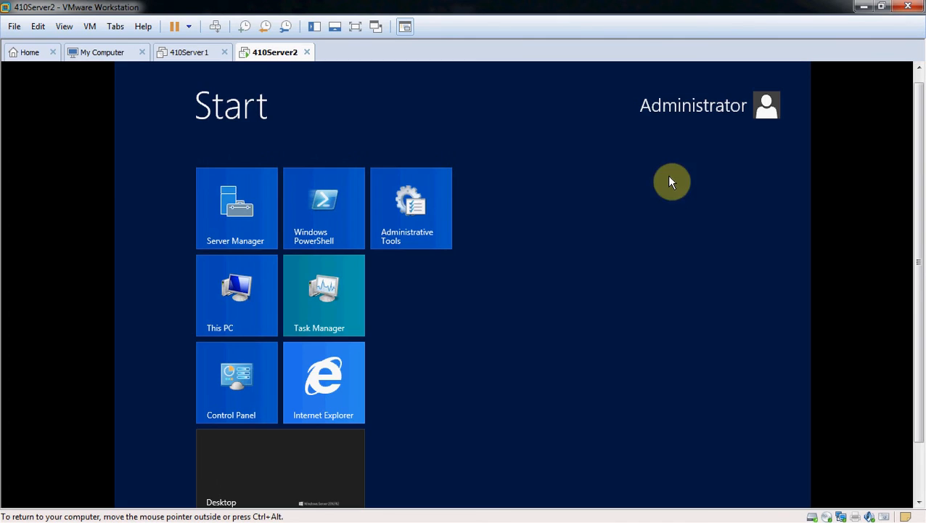
{"action": "mouse_move", "coordinate": [617, 180]}
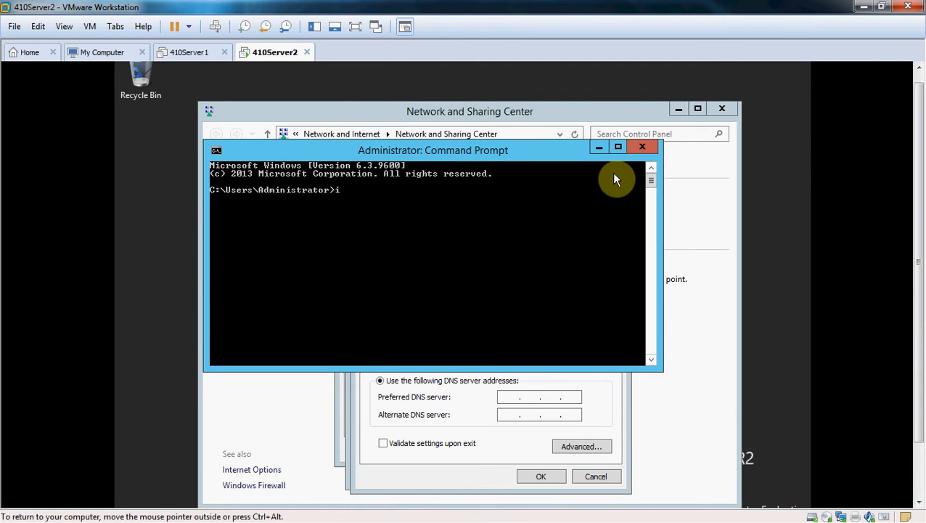
{"action": "type", "text": "pconfi"}
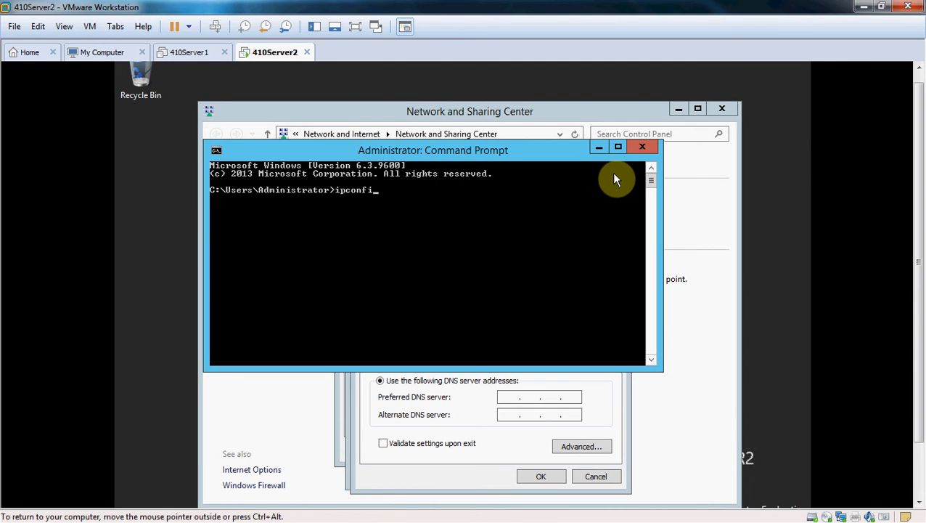
{"action": "key", "text": "Return"}
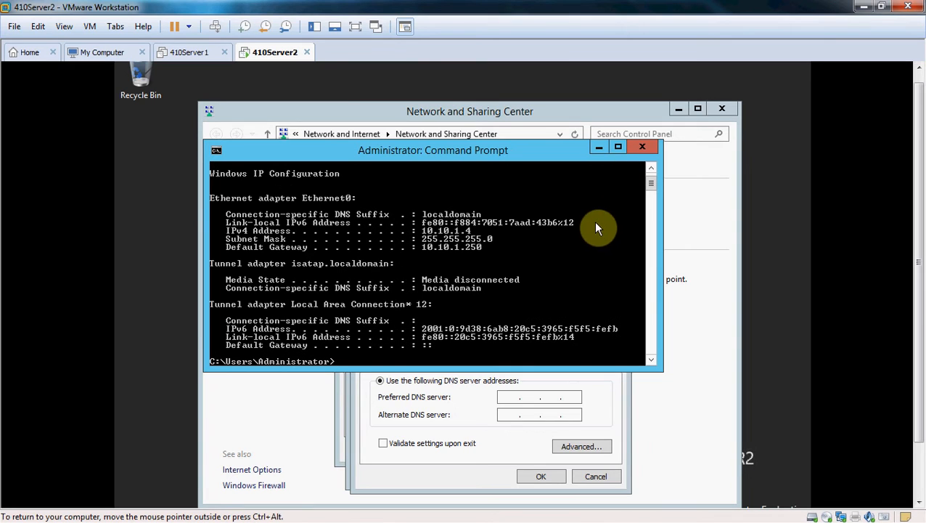
{"action": "mouse_move", "coordinate": [642, 147]}
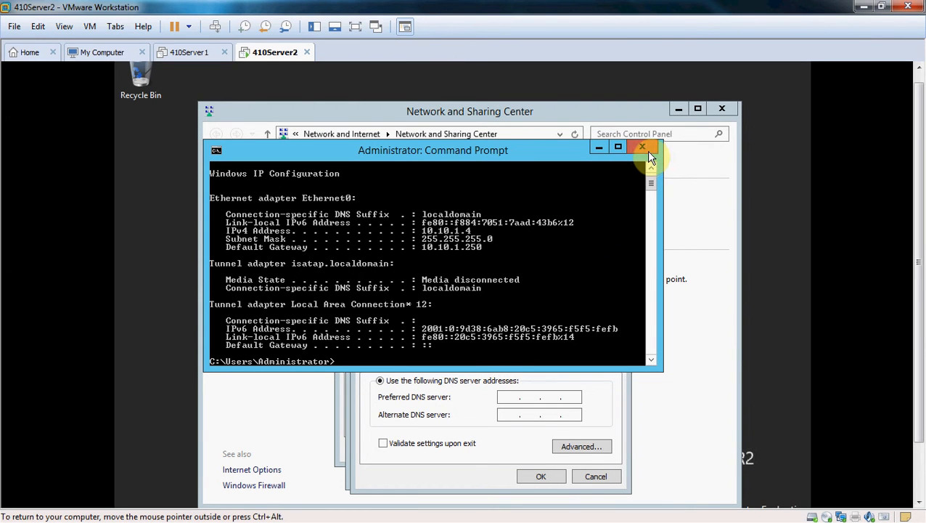
Give Ethernet0 static IP 10.10.1.3, mask 255.255.255.0, gateway and DNS 10.10.1.250, alternate 8.8.8.8
{"action": "left_click", "coordinate": [642, 146]}
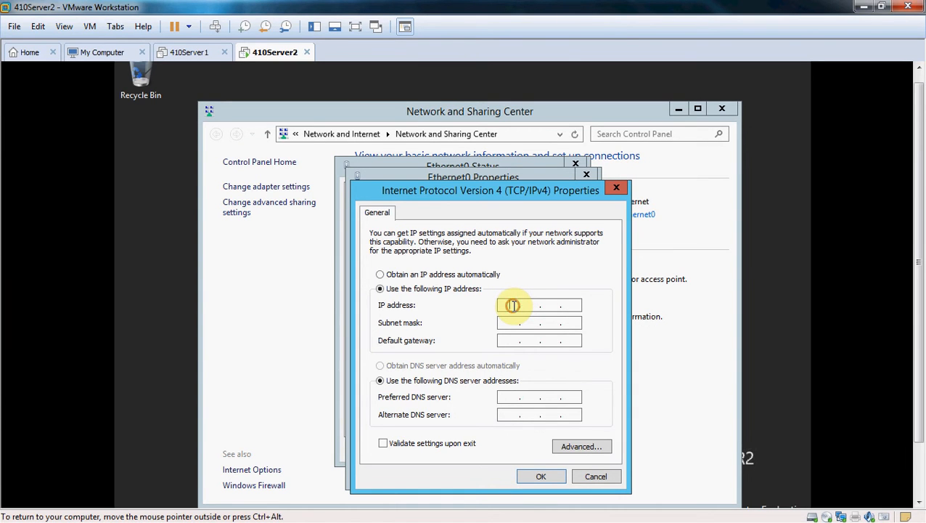
{"action": "type", "text": "10.10.1."}
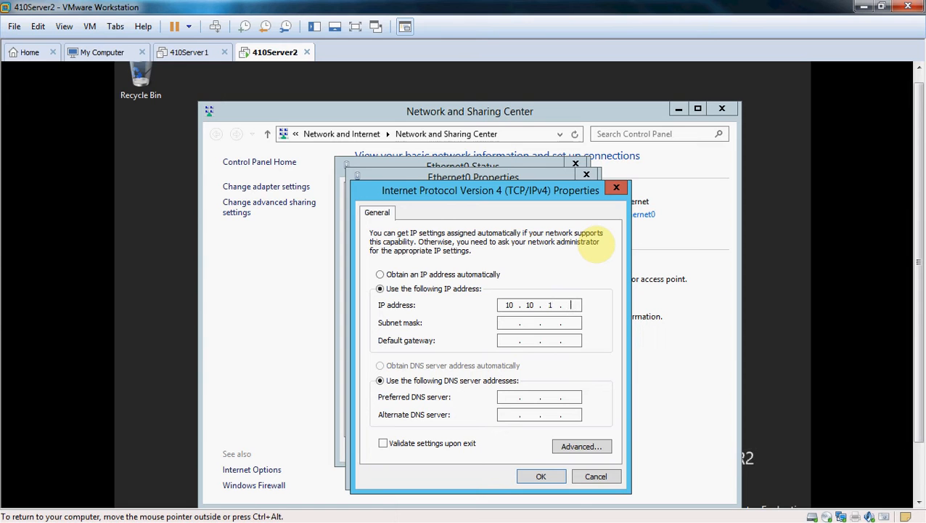
{"action": "type", "text": "3"}
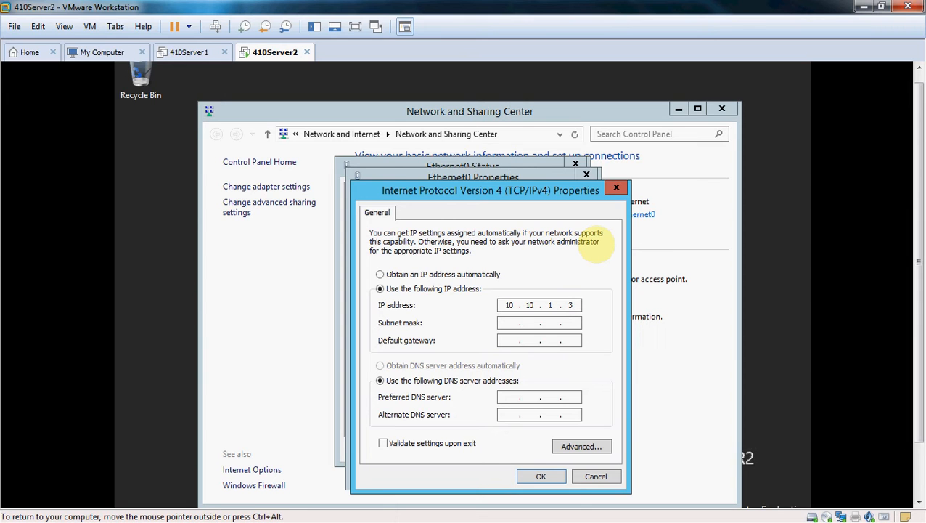
{"action": "left_click", "coordinate": [539, 322]}
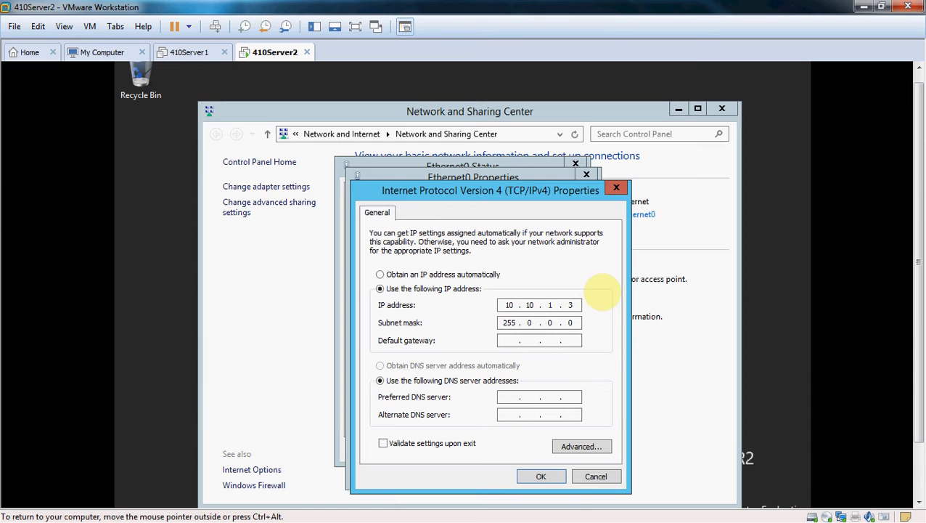
{"action": "left_click", "coordinate": [527, 322]}
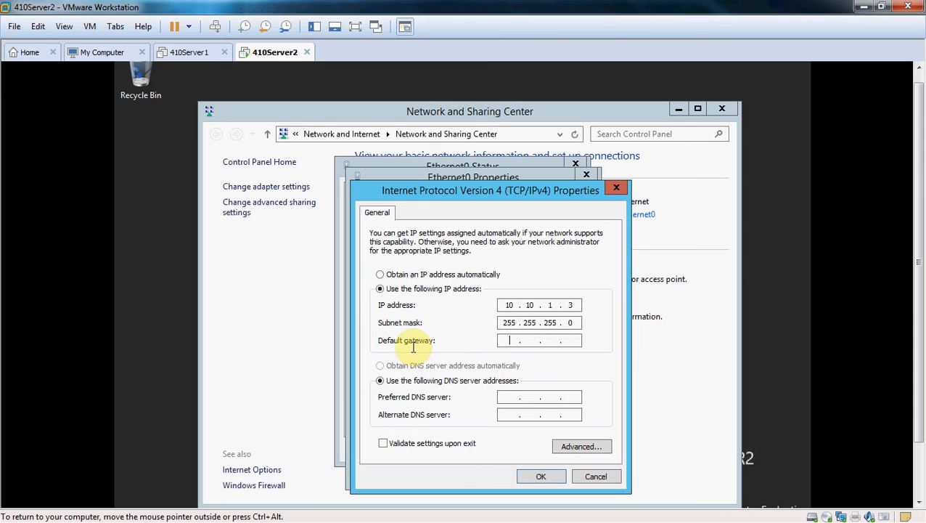
{"action": "type", "text": "10.10.1"}
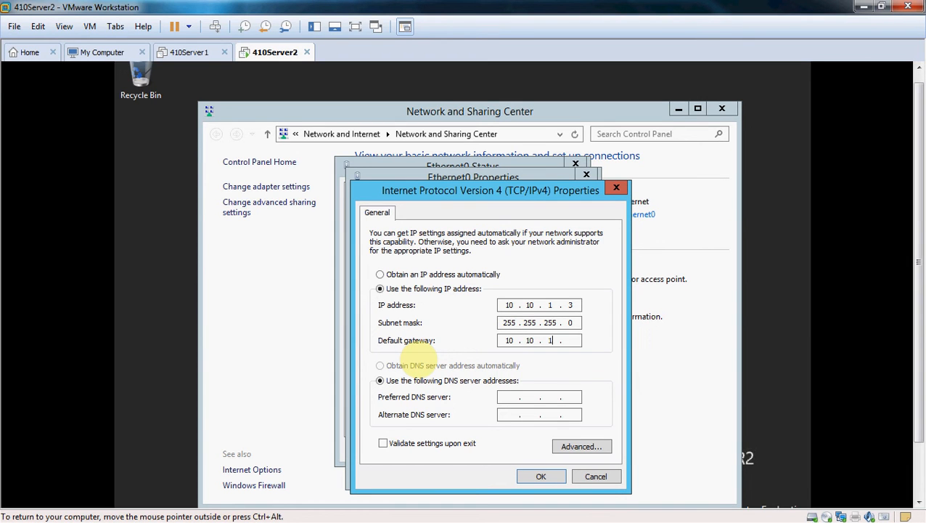
{"action": "type", "text": "250"}
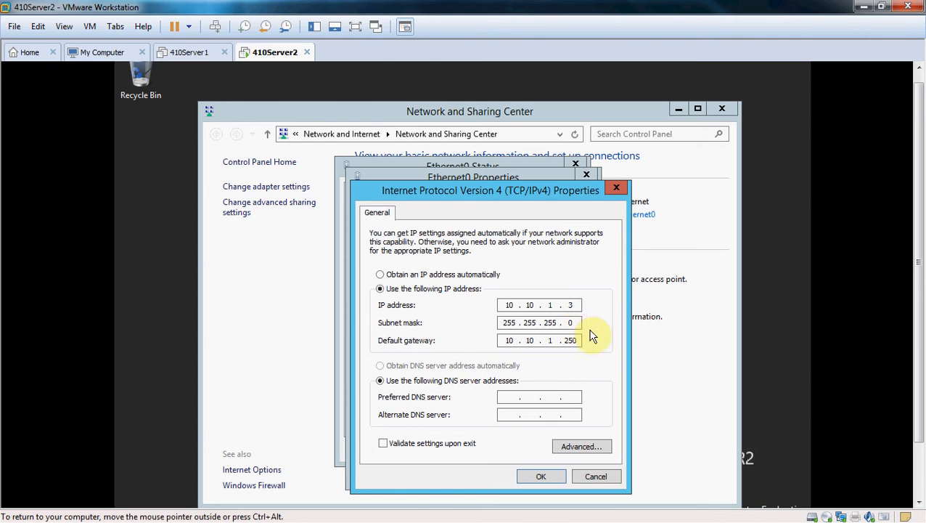
{"action": "mouse_move", "coordinate": [511, 235]}
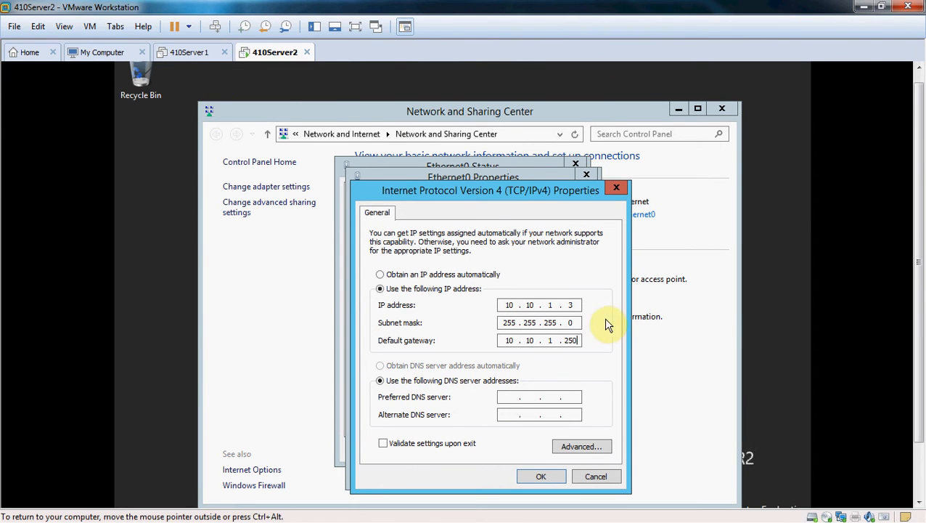
{"action": "mouse_move", "coordinate": [659, 375]}
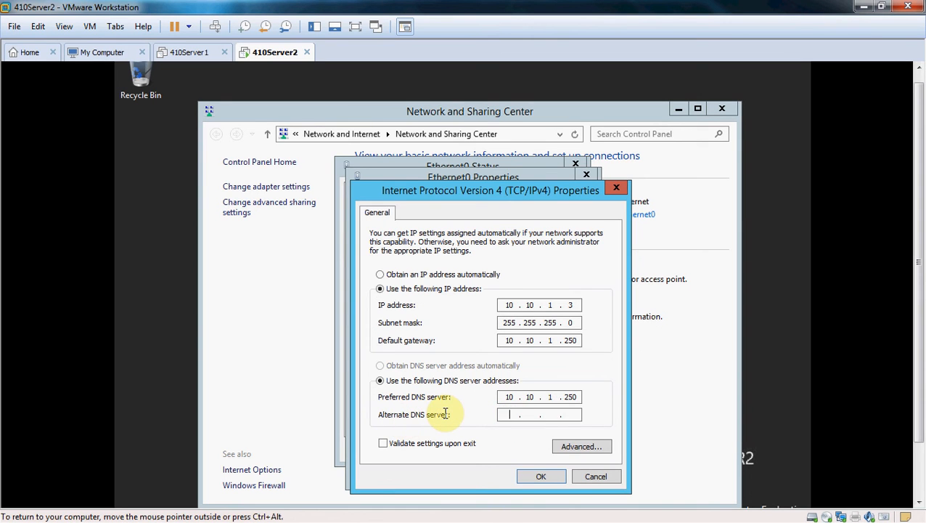
{"action": "type", "text": "8.8"}
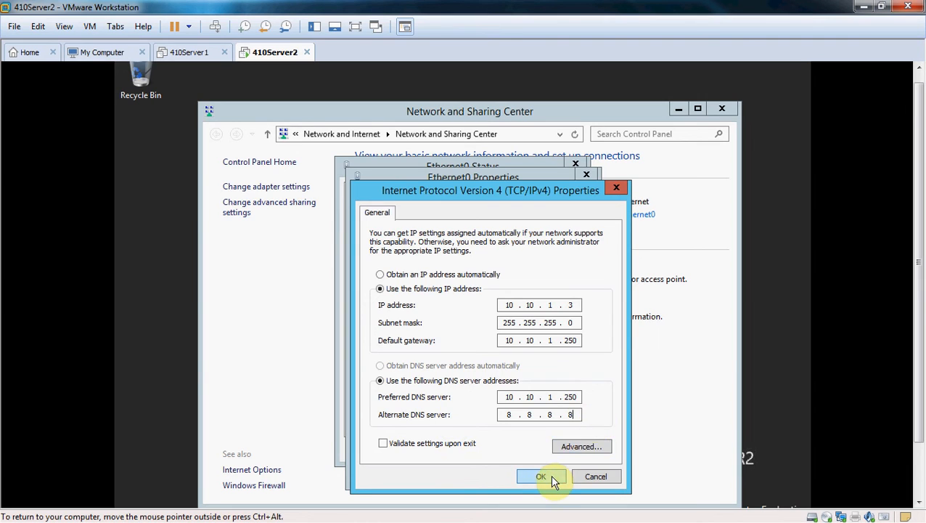
Apply the IPv4 settings and close the Ethernet0 status and Network and Sharing Center windows
{"action": "left_click", "coordinate": [540, 477]}
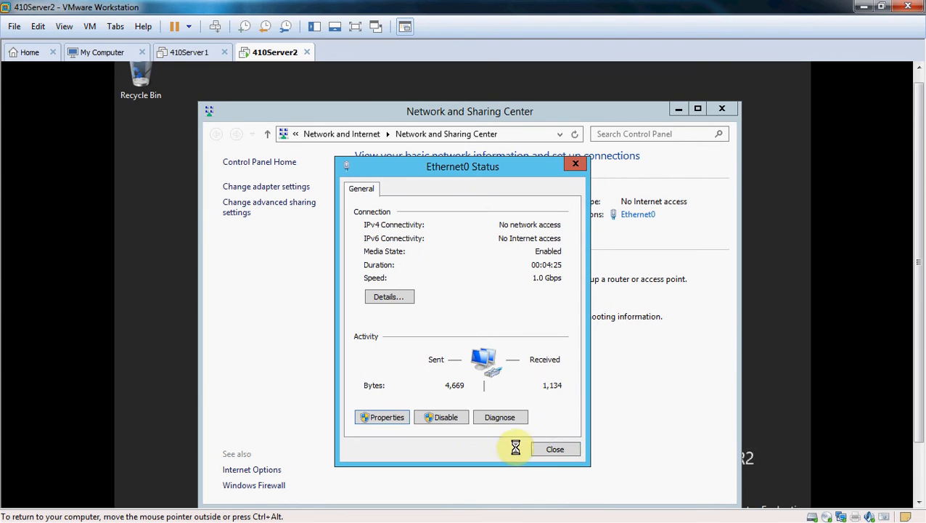
{"action": "mouse_move", "coordinate": [556, 300]}
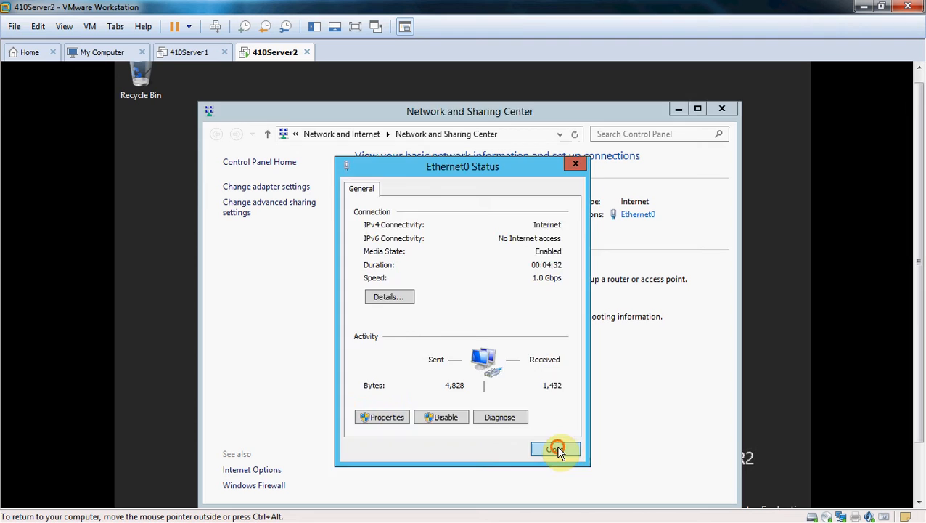
{"action": "left_click", "coordinate": [557, 448]}
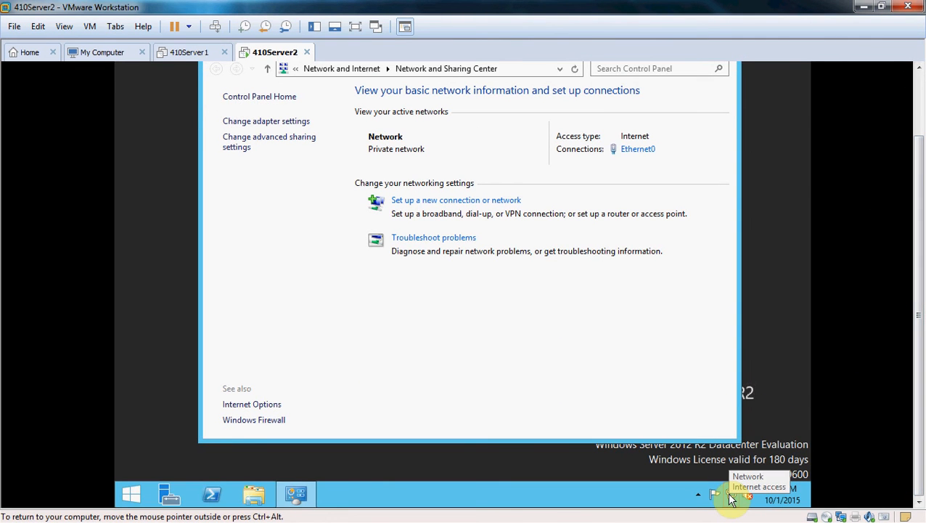
{"action": "mouse_move", "coordinate": [810, 140]}
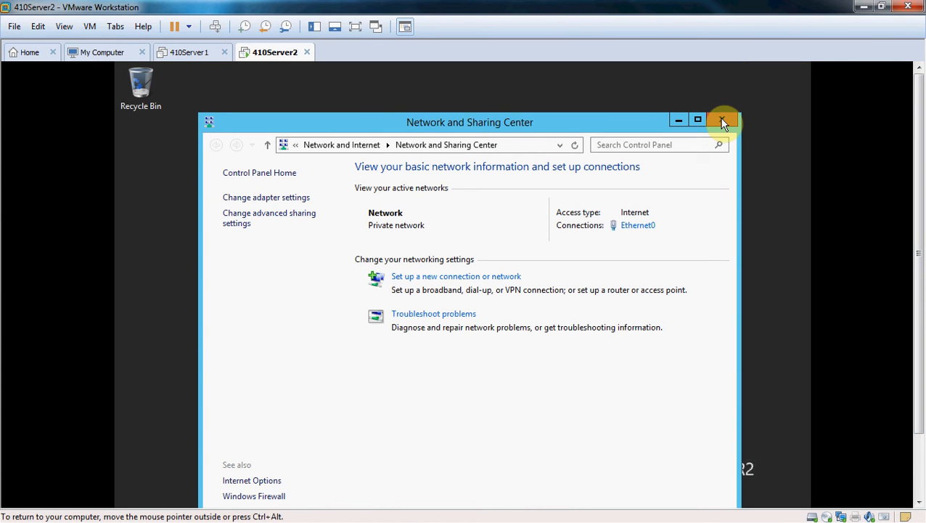
{"action": "left_click", "coordinate": [723, 119]}
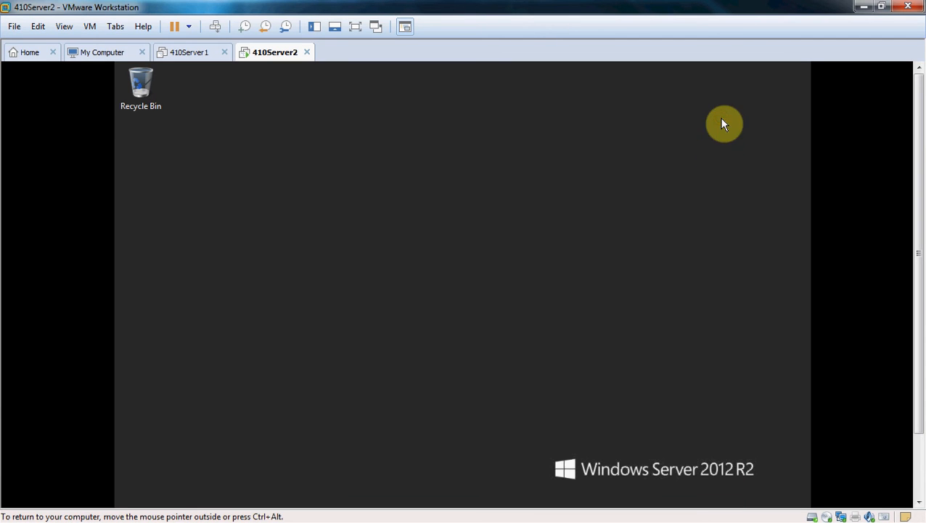
{"action": "mouse_move", "coordinate": [536, 255]}
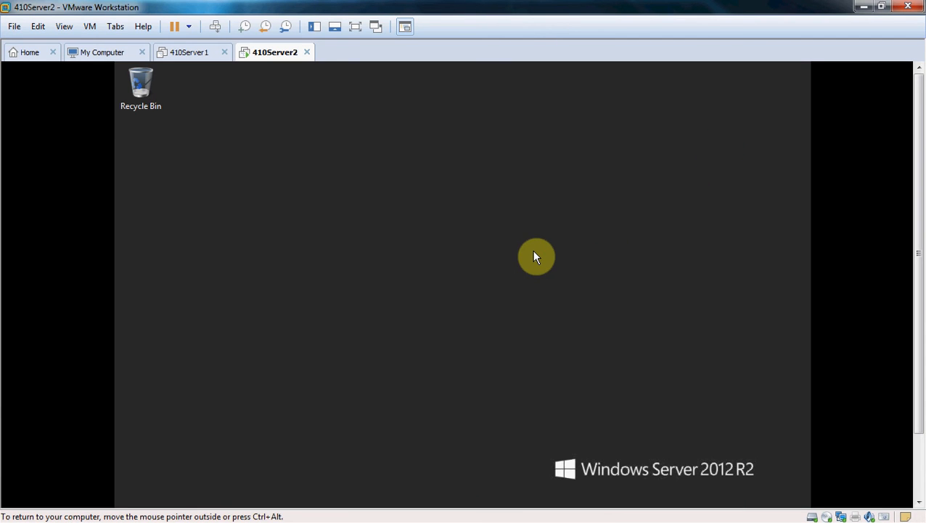
{"action": "mouse_move", "coordinate": [538, 262]}
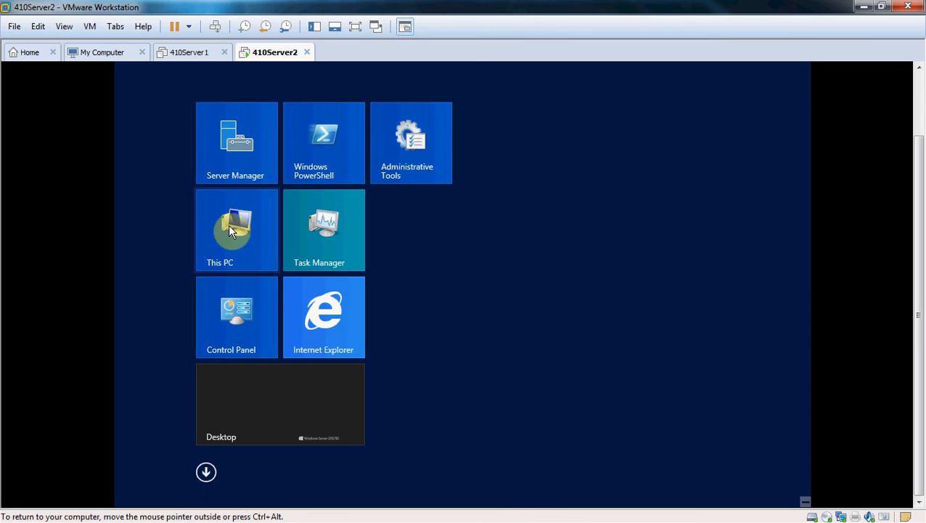
From This PC's properties, bring up System Properties on the Computer Name tab
{"action": "right_click", "coordinate": [236, 229]}
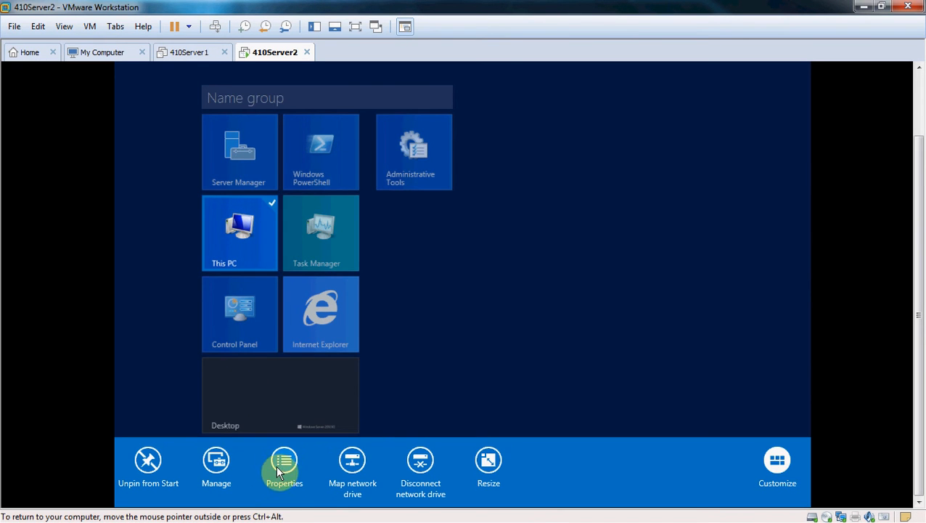
{"action": "left_click", "coordinate": [284, 468]}
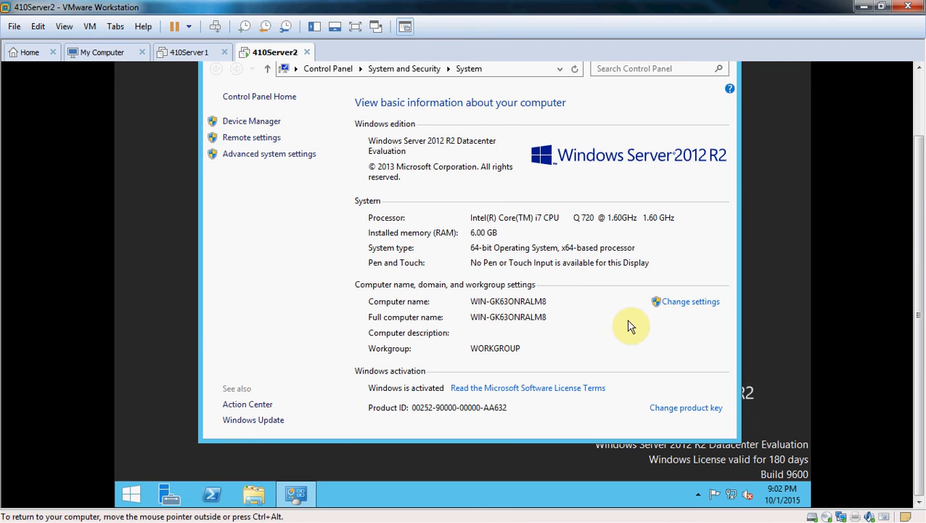
{"action": "left_click", "coordinate": [690, 301]}
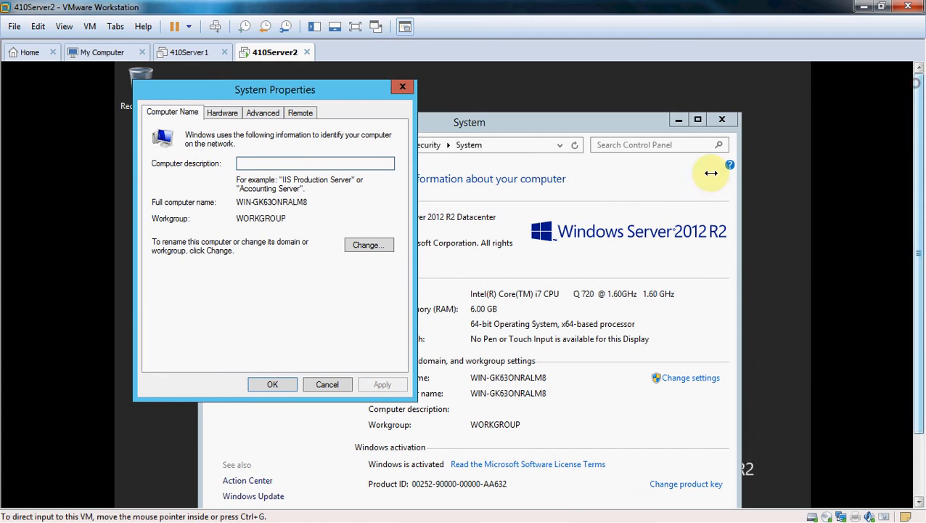
Enter computer name 410Server2 and workgroup 410SERVER2012 in the name change dialog
{"action": "left_click", "coordinate": [369, 244]}
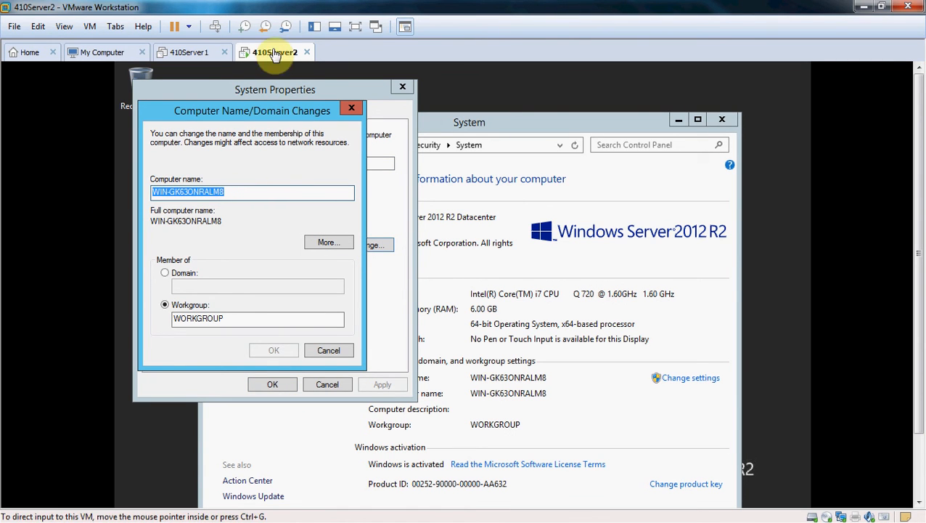
{"action": "type", "text": "410"}
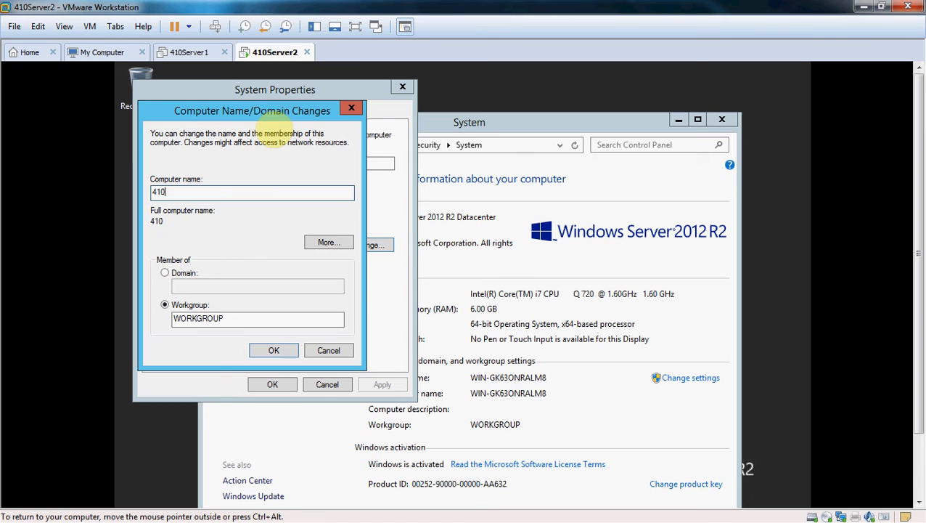
{"action": "type", "text": "Server2"}
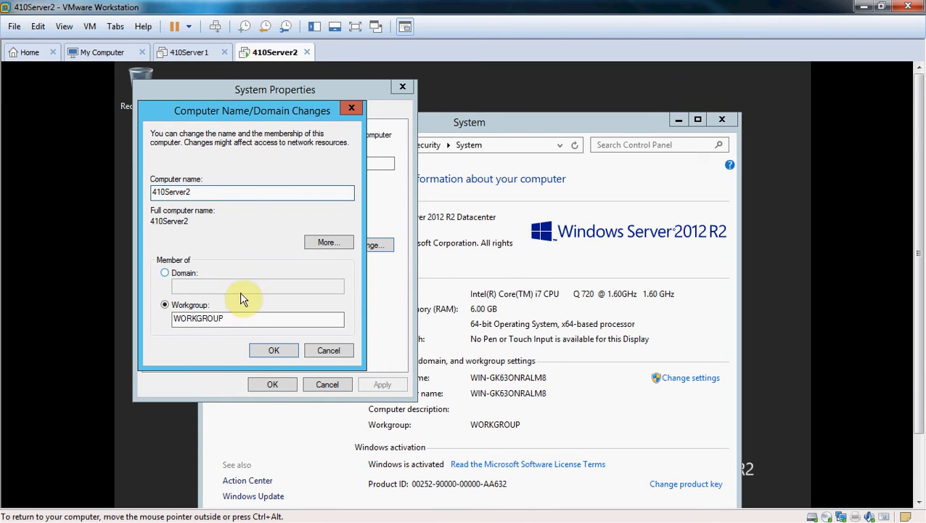
{"action": "triple_click", "coordinate": [258, 319]}
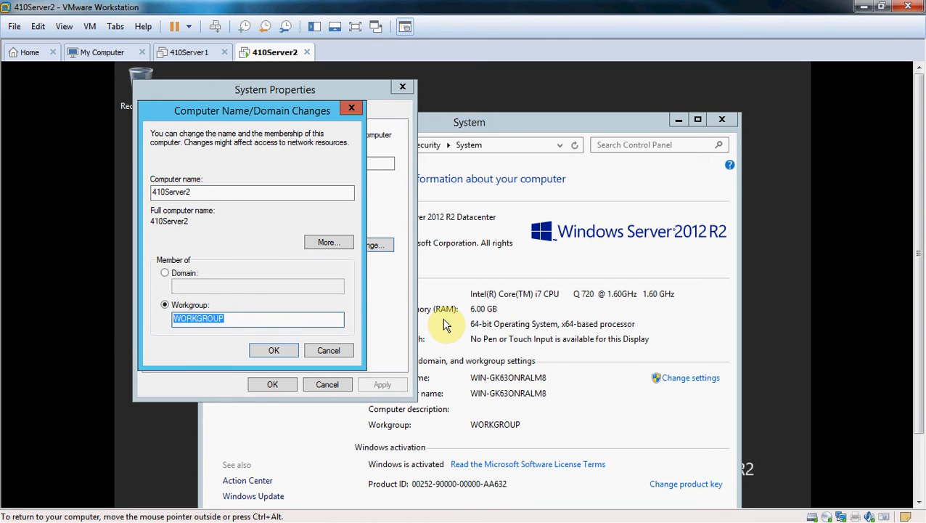
{"action": "type", "text": "410SERVER2012"}
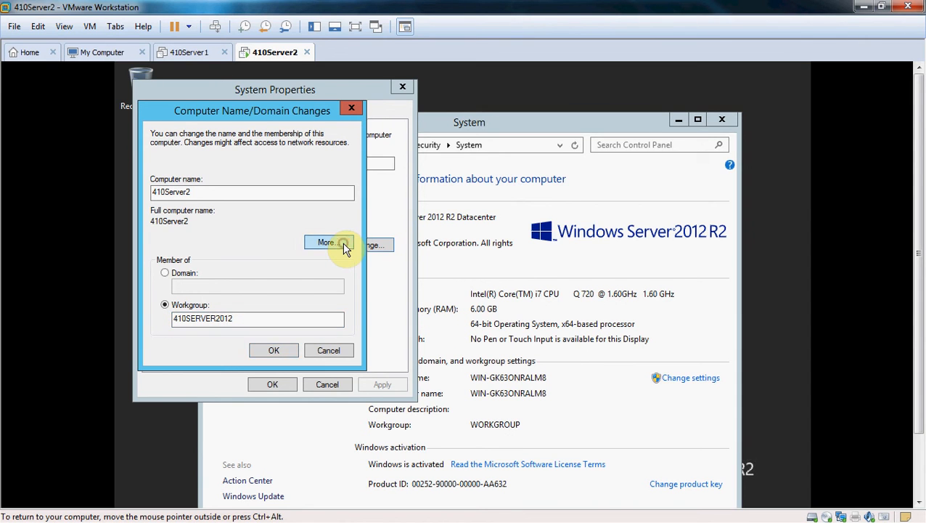
Set primary DNS suffix 410Server2012.local and apply the name and workgroup changes, acknowledging the restart notice
{"action": "left_click", "coordinate": [330, 241]}
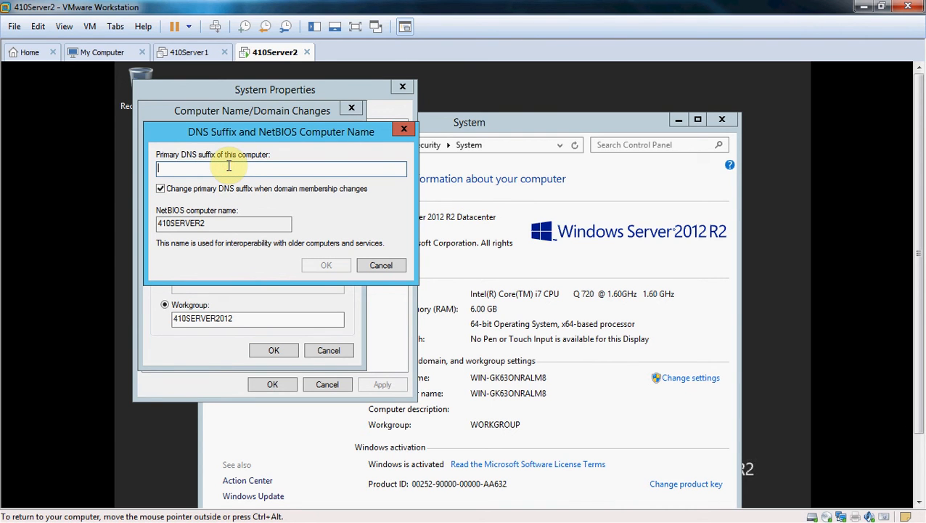
{"action": "type", "text": "410Server2012.local"}
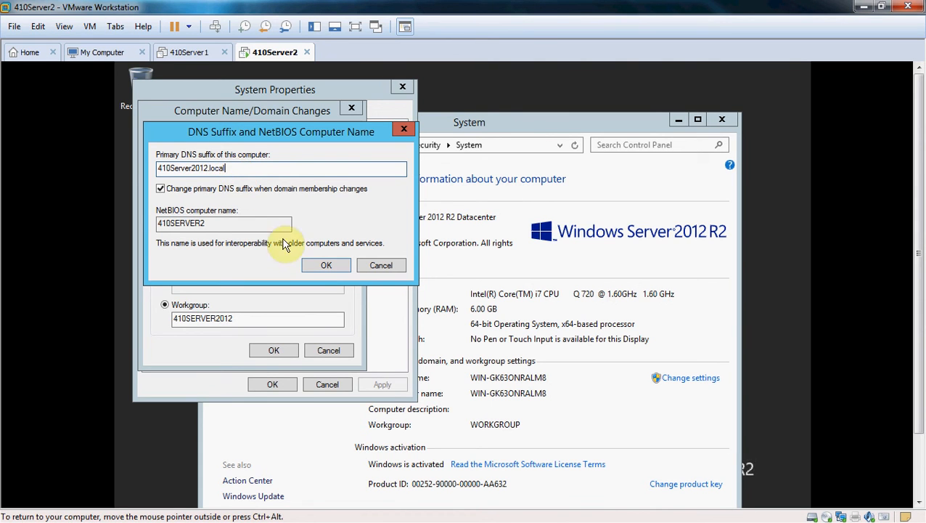
{"action": "left_click", "coordinate": [325, 264]}
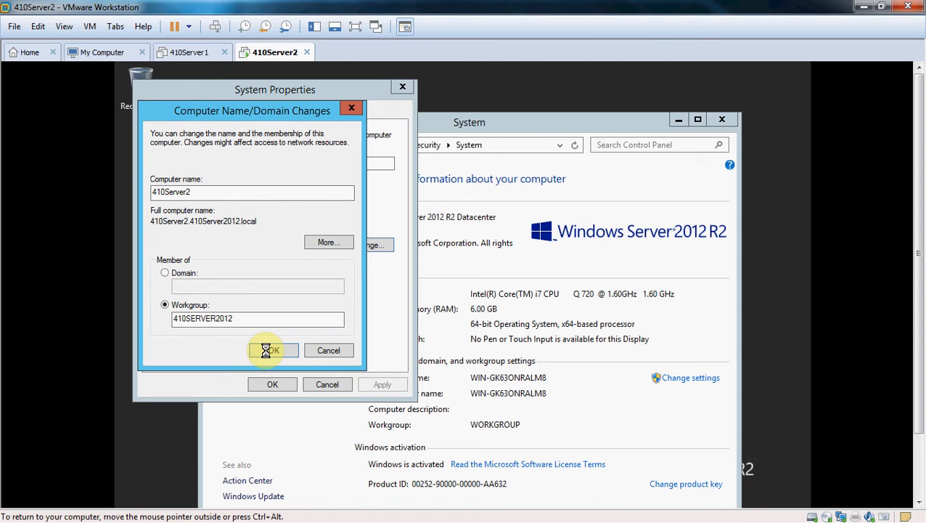
{"action": "left_click", "coordinate": [273, 350]}
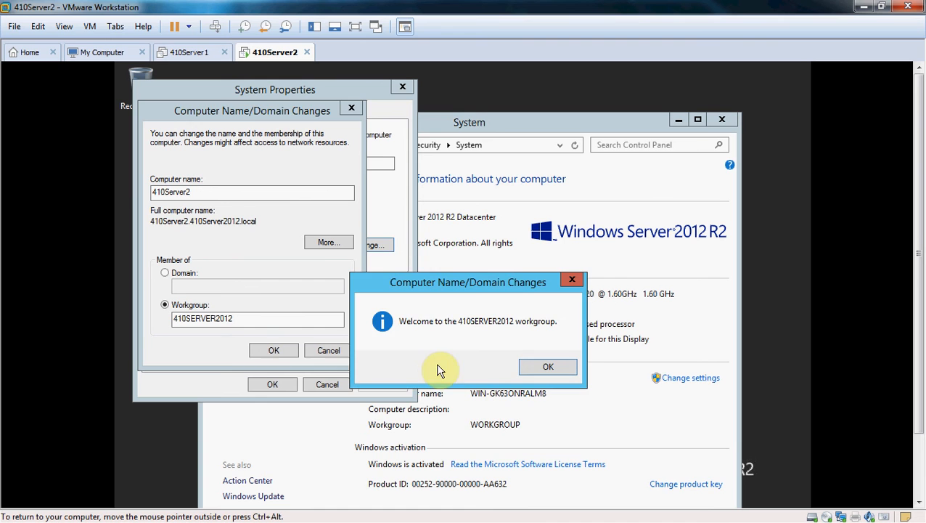
{"action": "left_click", "coordinate": [549, 366]}
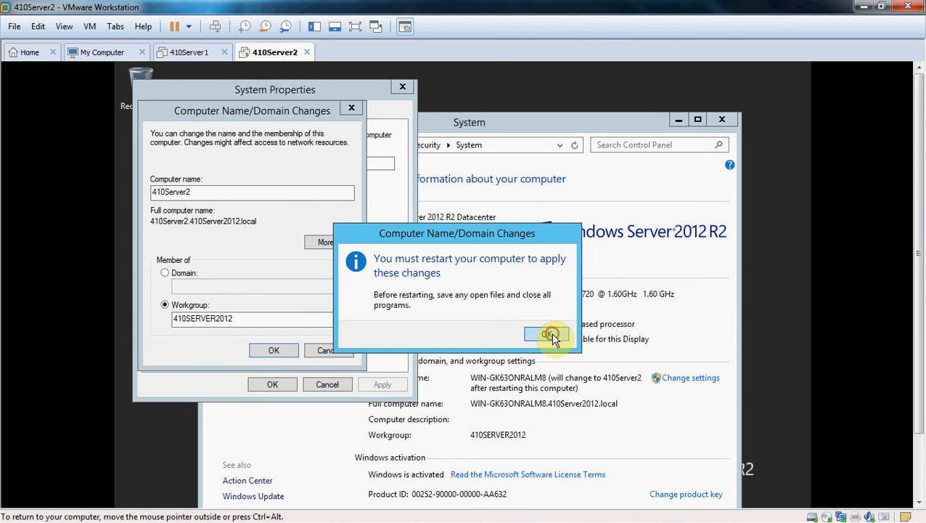
{"action": "left_click", "coordinate": [549, 334]}
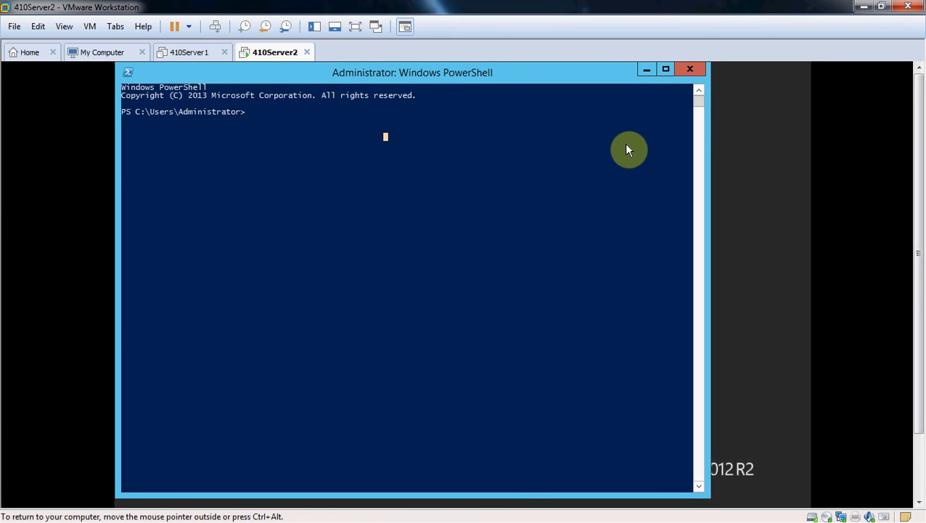
{"action": "mouse_move", "coordinate": [572, 143]}
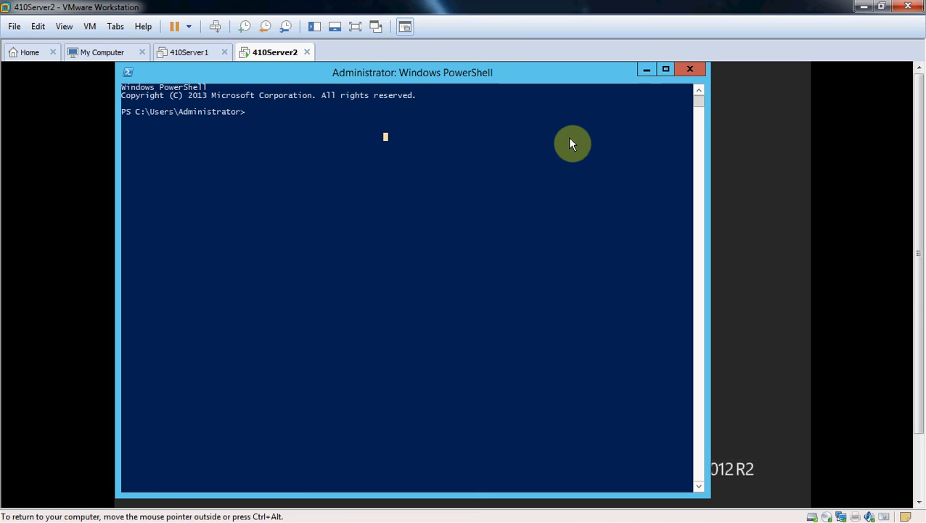
{"action": "mouse_move", "coordinate": [546, 150]}
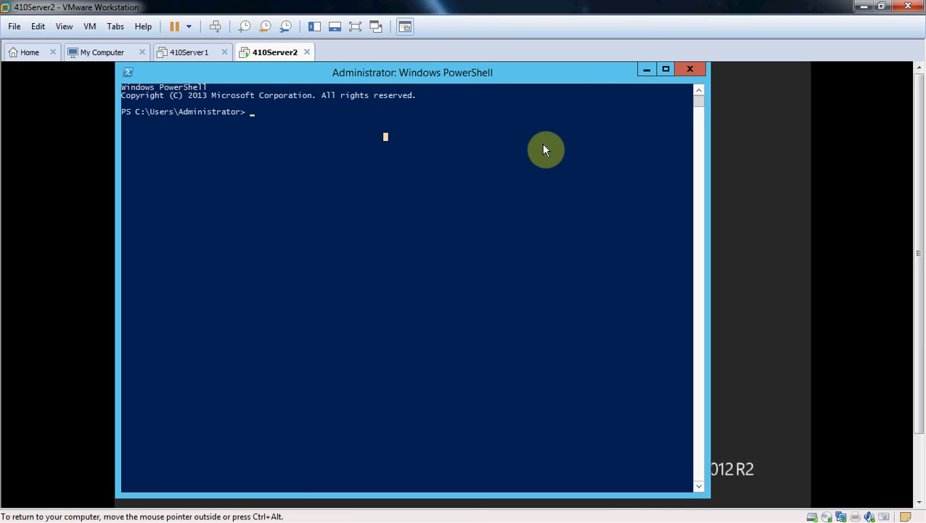
Run Get-NetConnectionProfile to list Ethernet0 at interface index 12 with a Private category
{"action": "type", "text": "Get"}
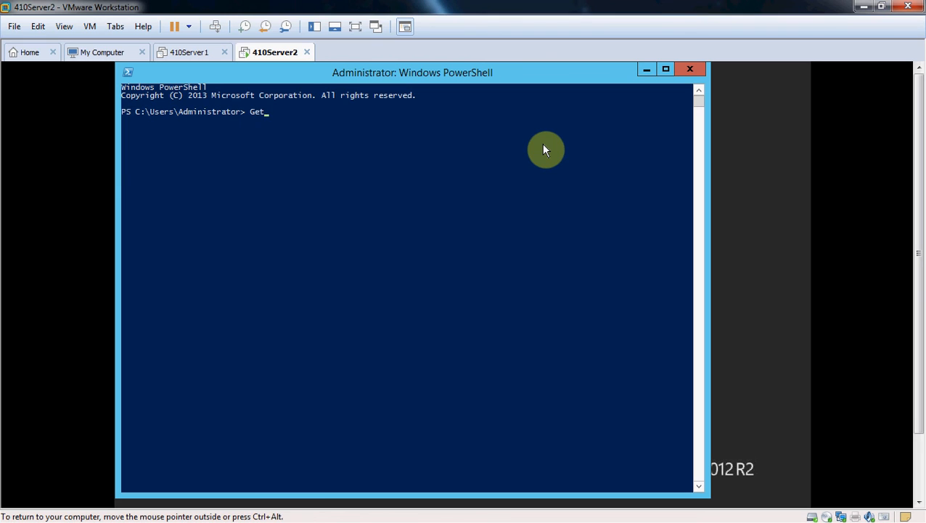
{"action": "type", "text": "-NetCon"}
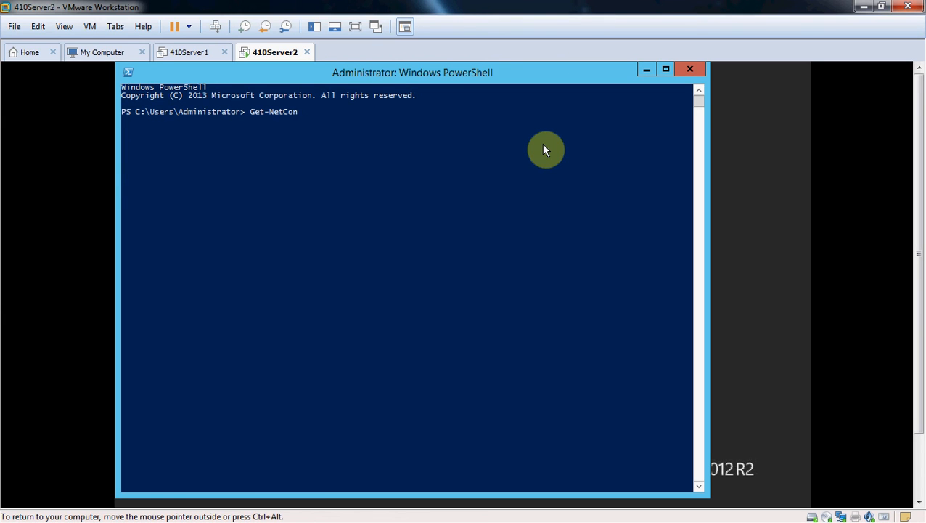
{"action": "type", "text": "nectionPro"}
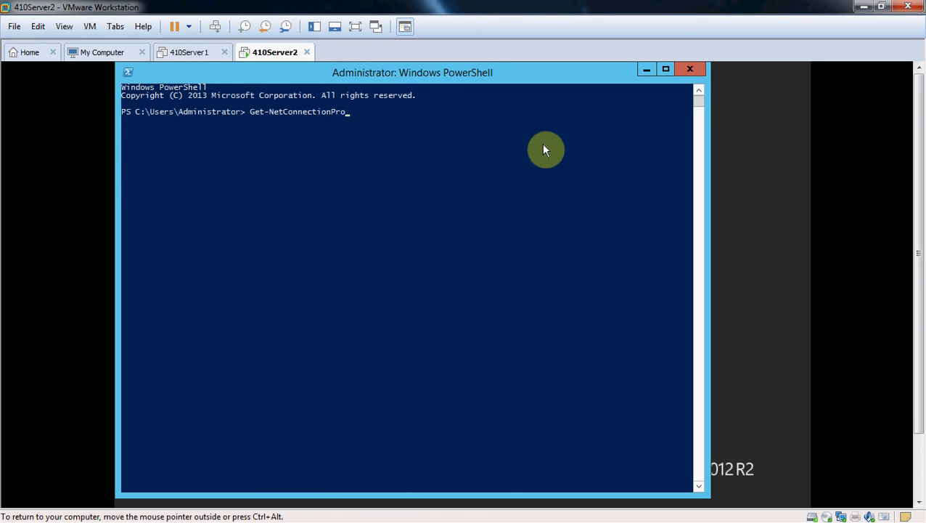
{"action": "key", "text": "Return"}
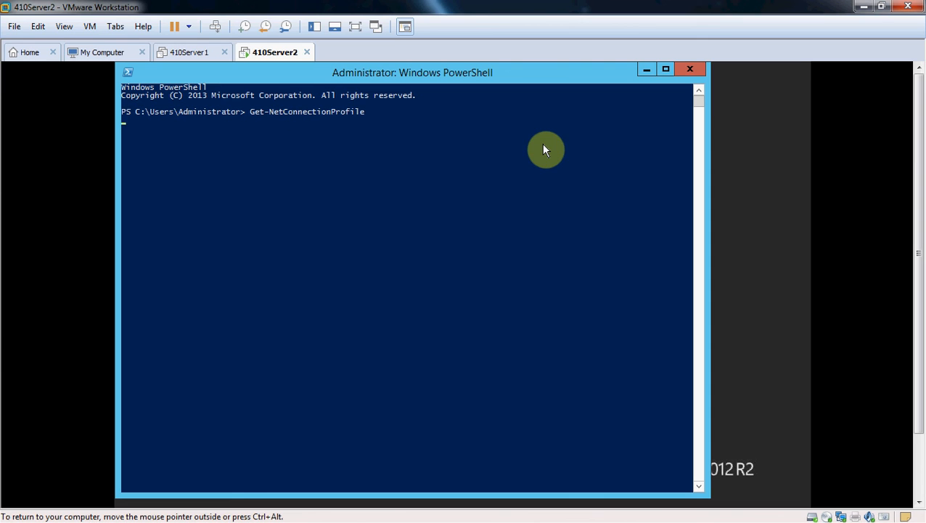
{"action": "mouse_move", "coordinate": [360, 152]}
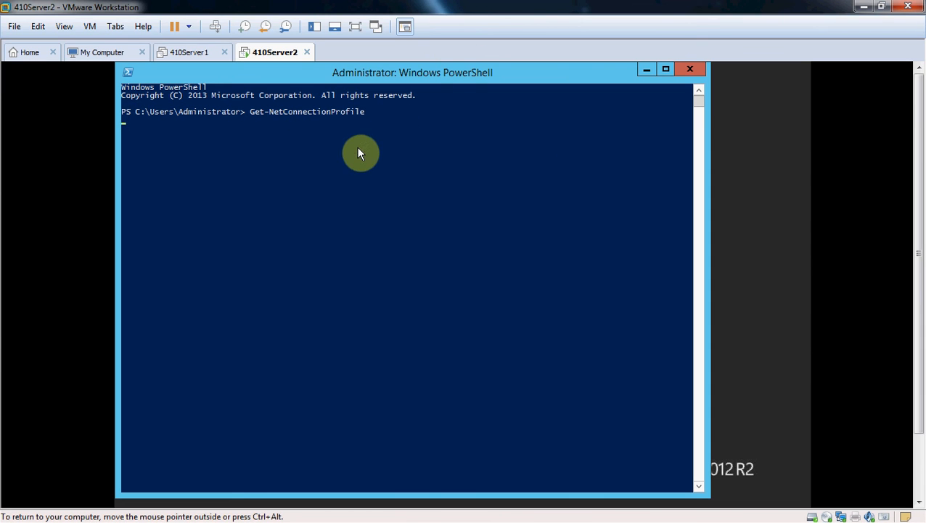
{"action": "mouse_move", "coordinate": [341, 142]}
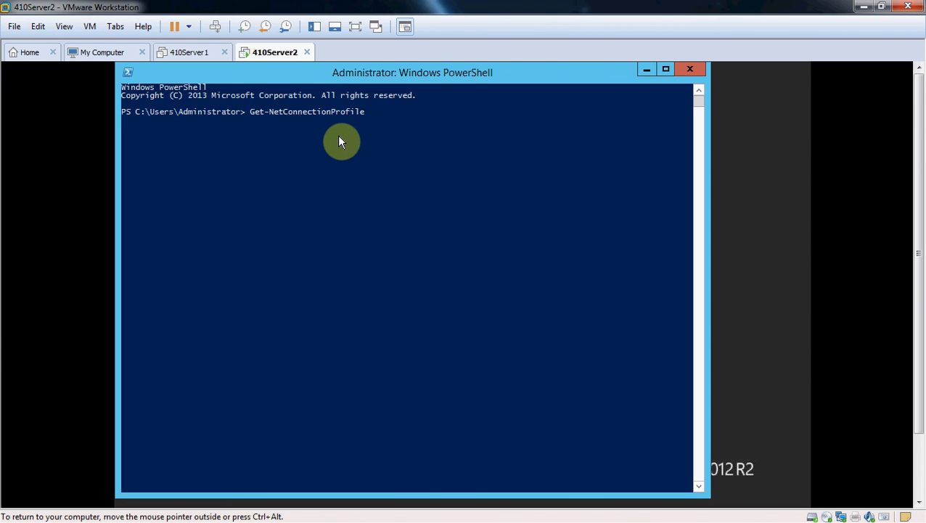
{"action": "key", "text": "Return"}
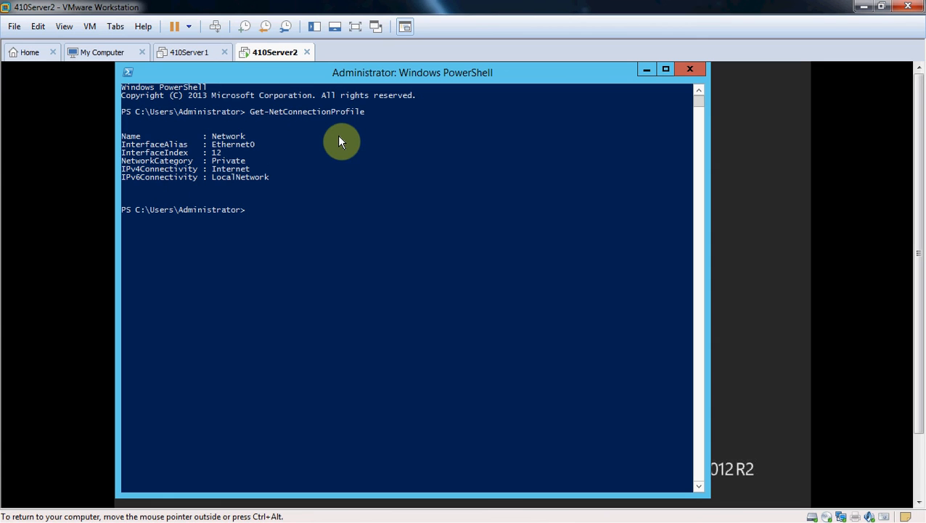
{"action": "mouse_move", "coordinate": [253, 148]}
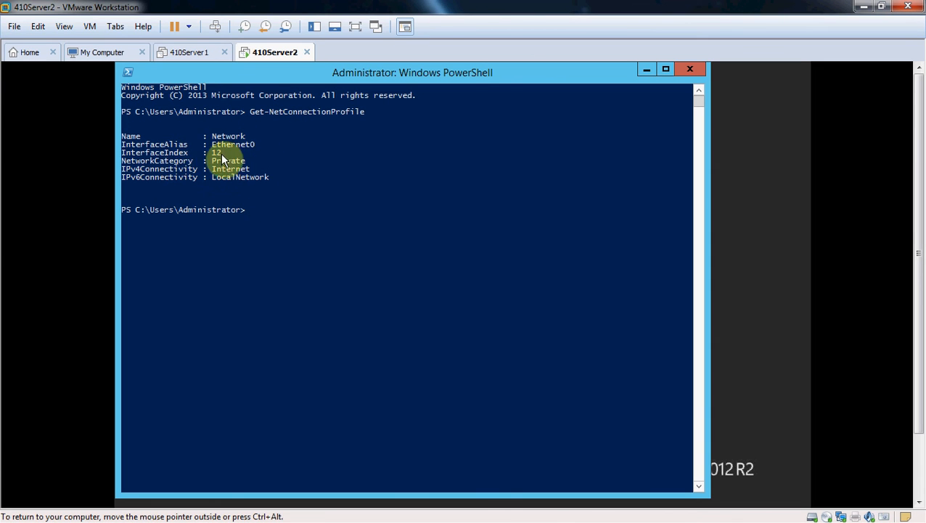
{"action": "mouse_move", "coordinate": [329, 206]}
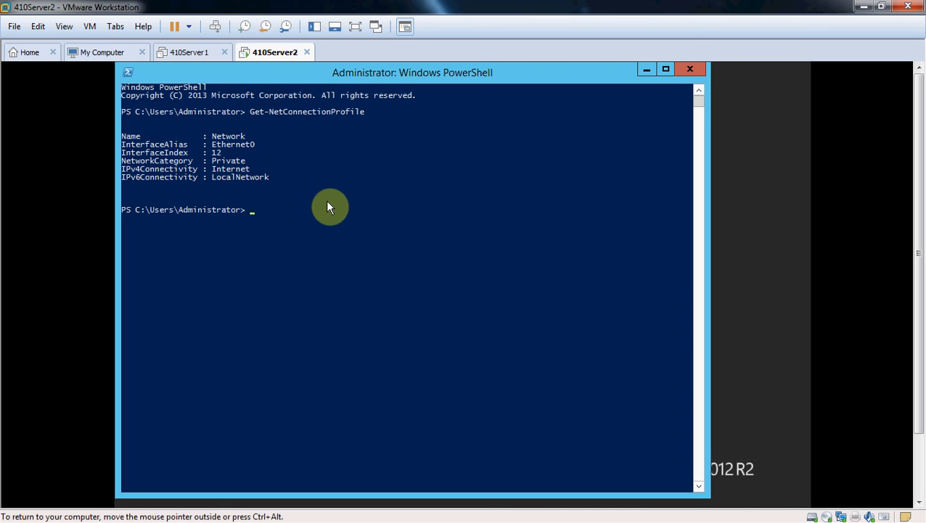
{"action": "mouse_move", "coordinate": [349, 241]}
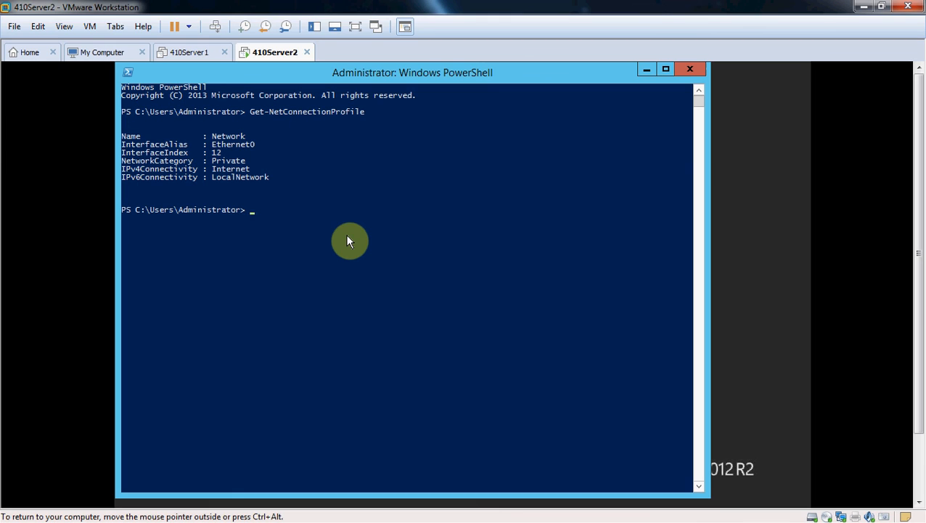
Set interface index 12's network category to Public with Set-NetConnectionProfile and verify it
{"action": "type", "text": "S"}
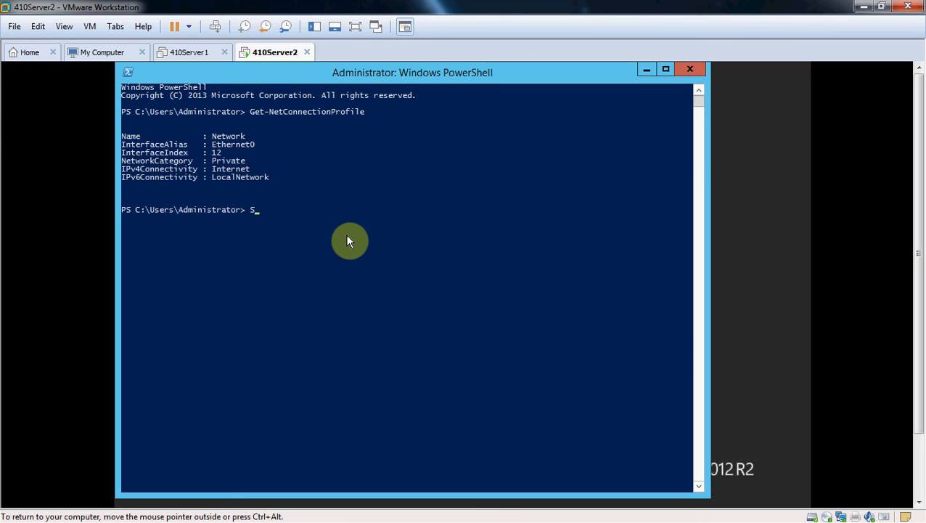
{"action": "type", "text": "et-NetConn"}
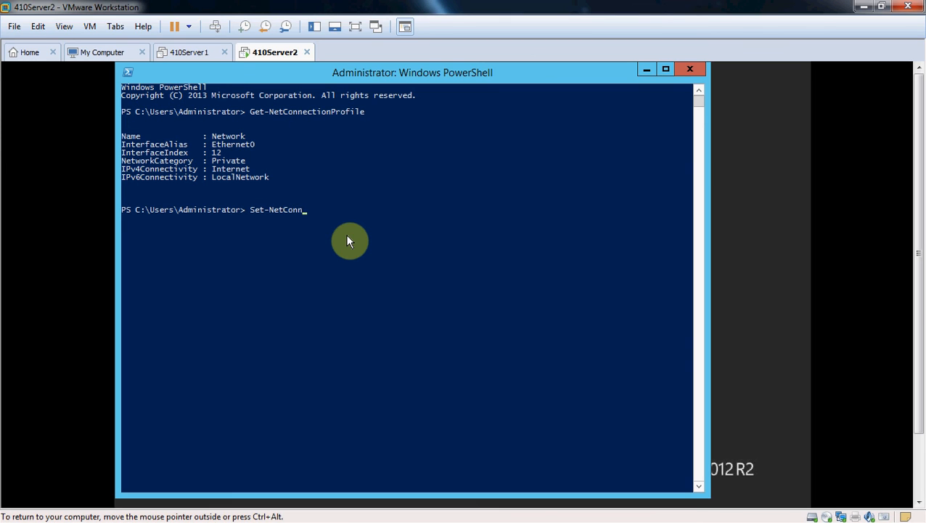
{"action": "type", "text": "ectionProfile -"}
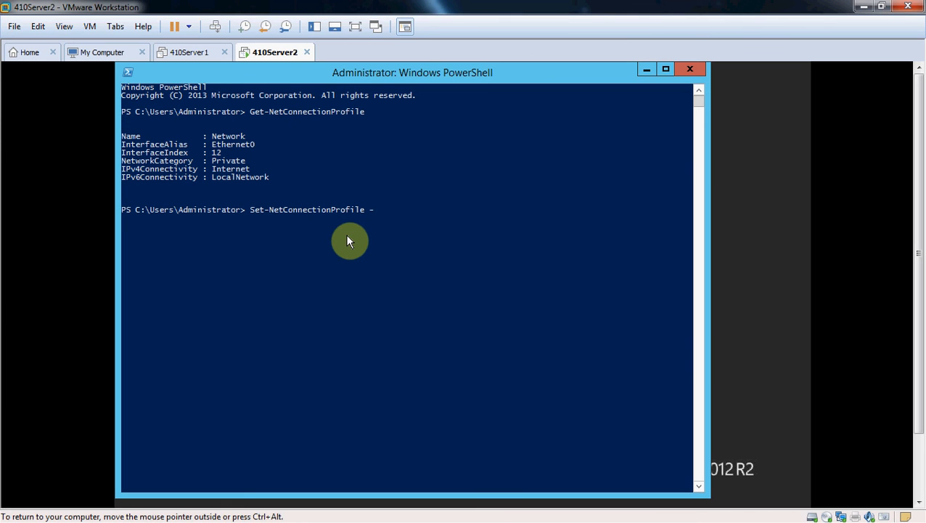
{"action": "type", "text": "Interfac"}
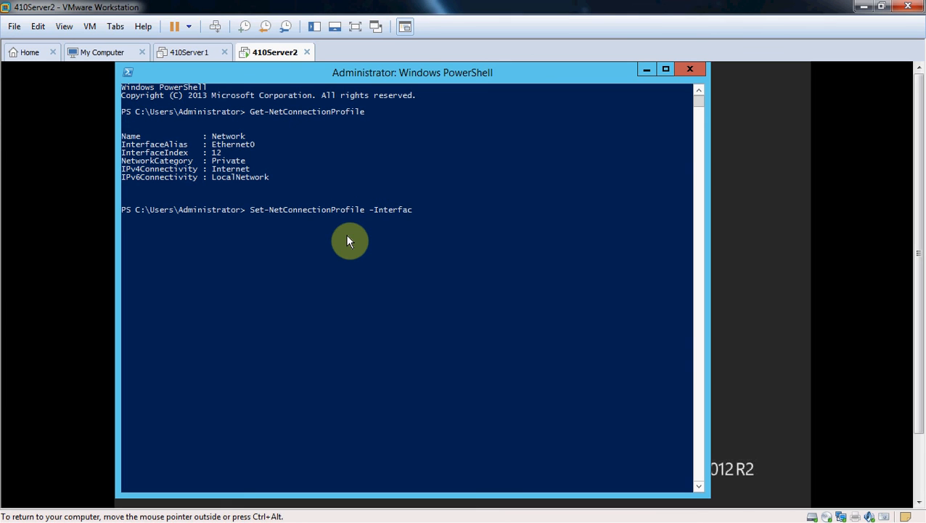
{"action": "type", "text": "eIndex"}
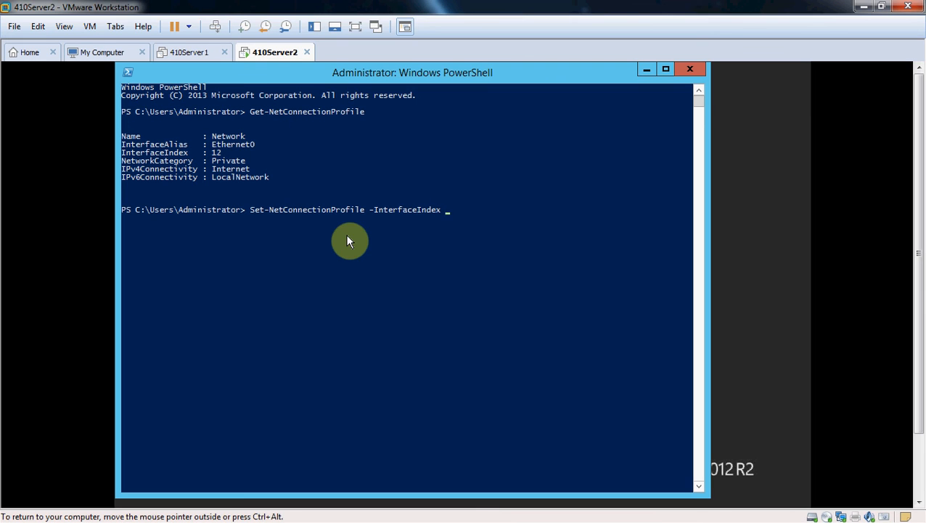
{"action": "mouse_move", "coordinate": [211, 157]}
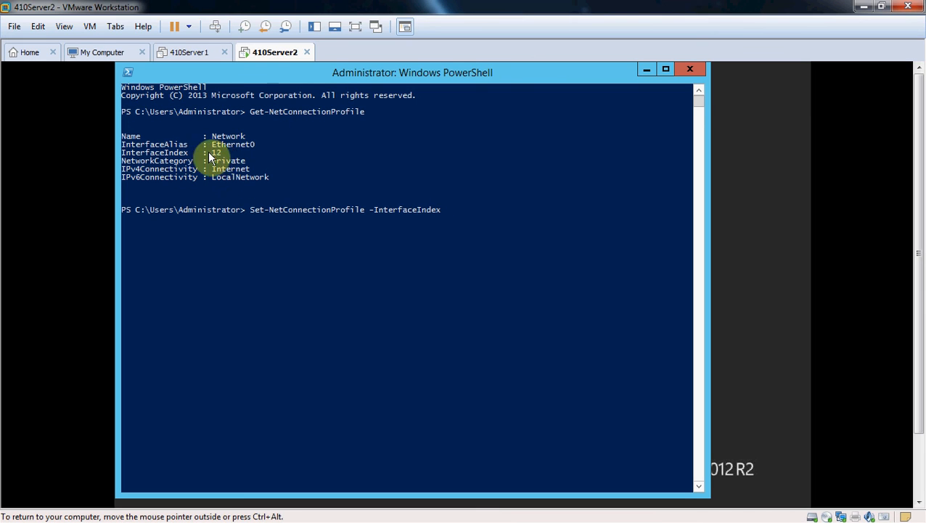
{"action": "type", "text": "12"}
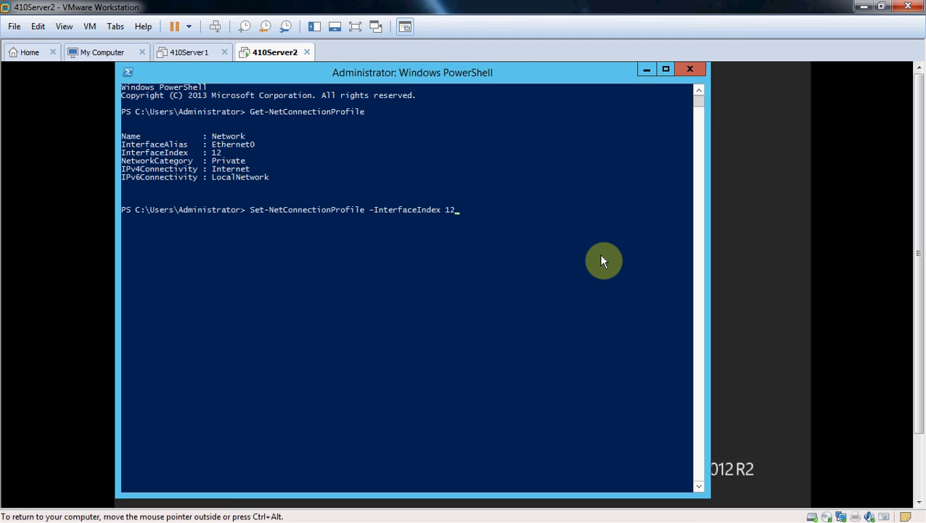
{"action": "type", "text": "-NetworkCate"}
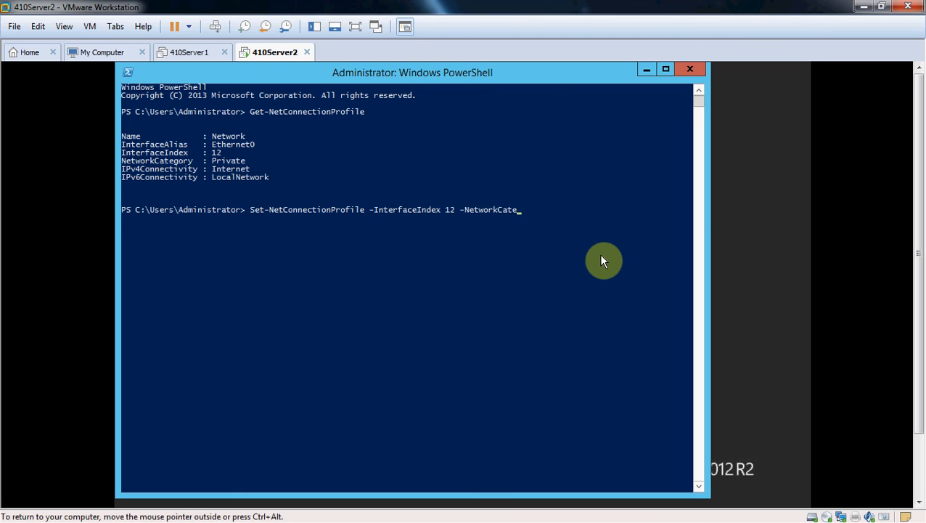
{"action": "type", "text": "gory"}
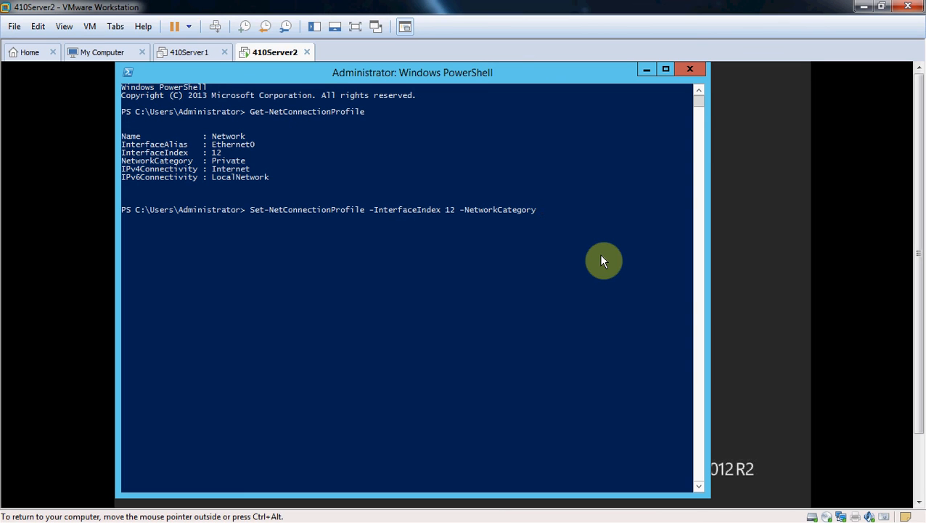
{"action": "type", "text": "Public"}
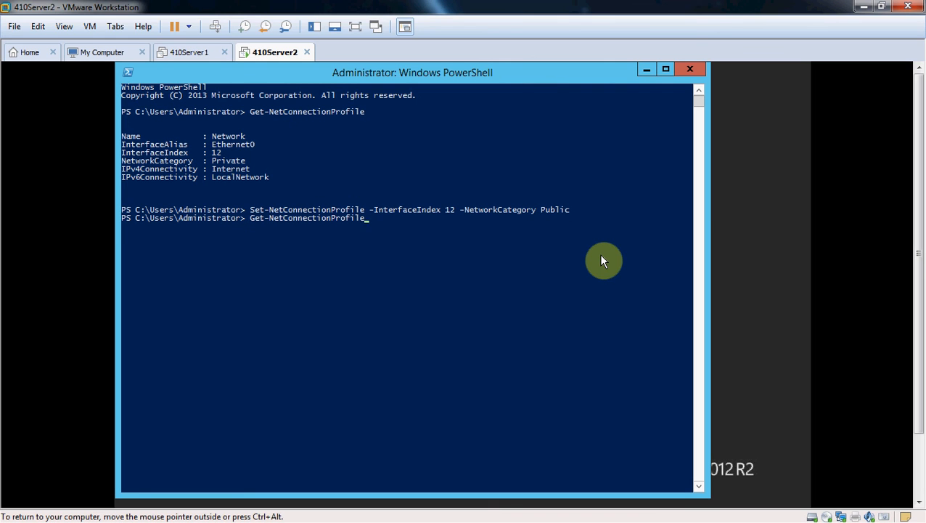
{"action": "key", "text": "Return"}
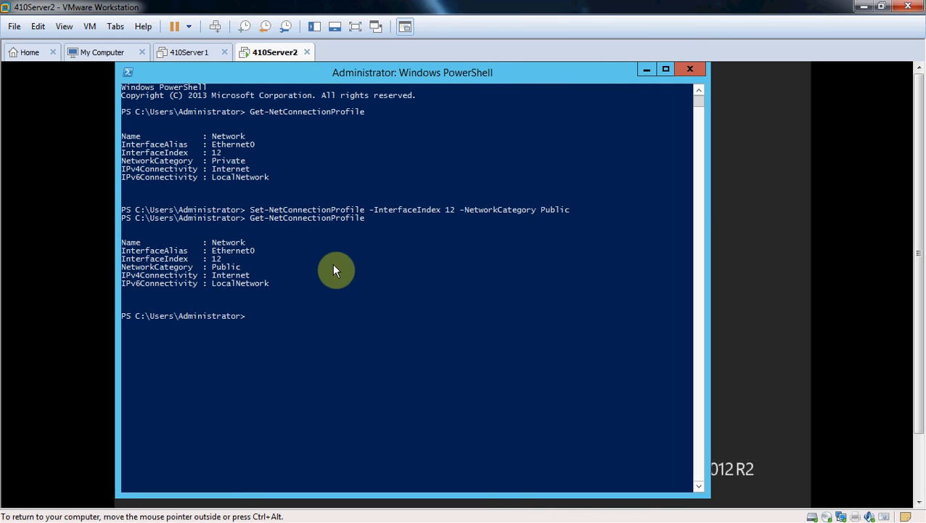
{"action": "mouse_move", "coordinate": [161, 267]}
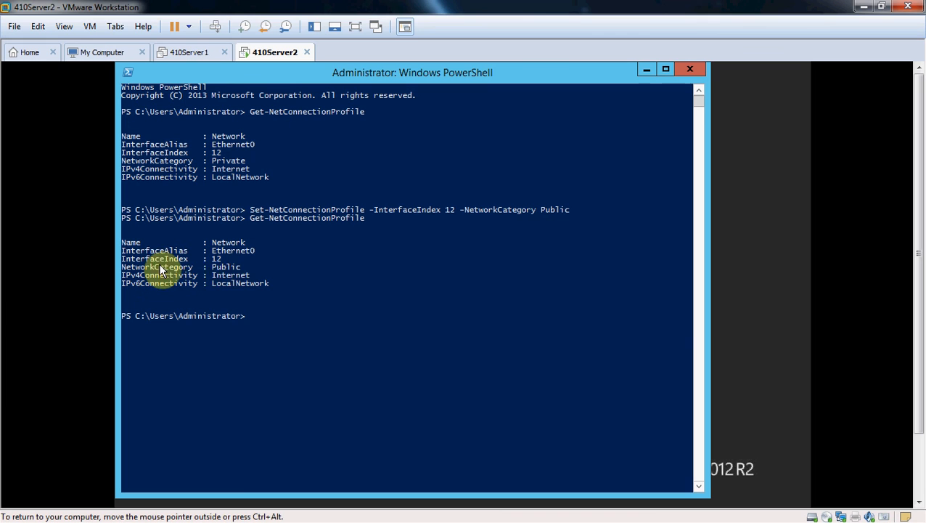
{"action": "mouse_move", "coordinate": [365, 268]}
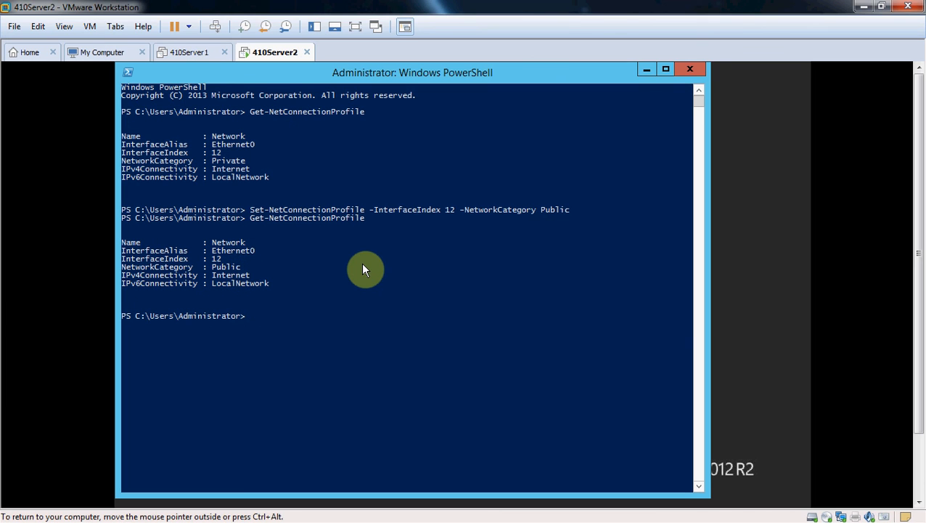
Set interface index 12 back to Private, verify with Get-NetConnectionProfile, and close PowerShell
{"action": "type", "text": "Get-NetConnectionProfile"}
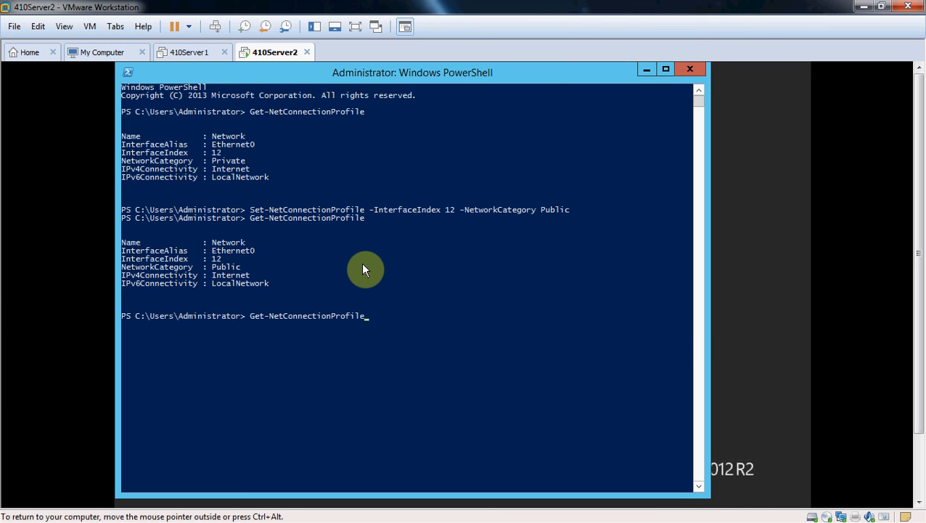
{"action": "type", "text": "Set-NetConnectionProfile -InterfaceIndex 12 -NetworkCategory Pu"}
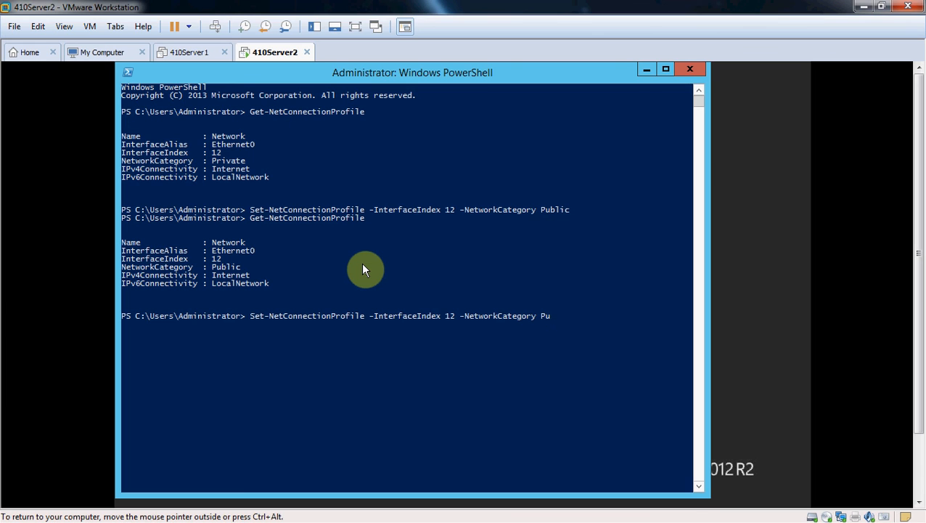
{"action": "key", "text": "Return"}
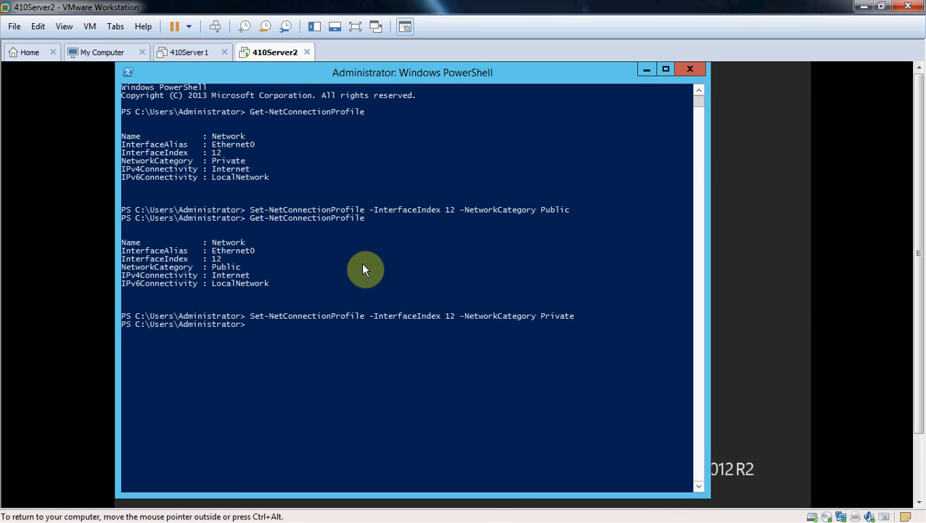
{"action": "type", "text": "Get-NetConnectionProfile"}
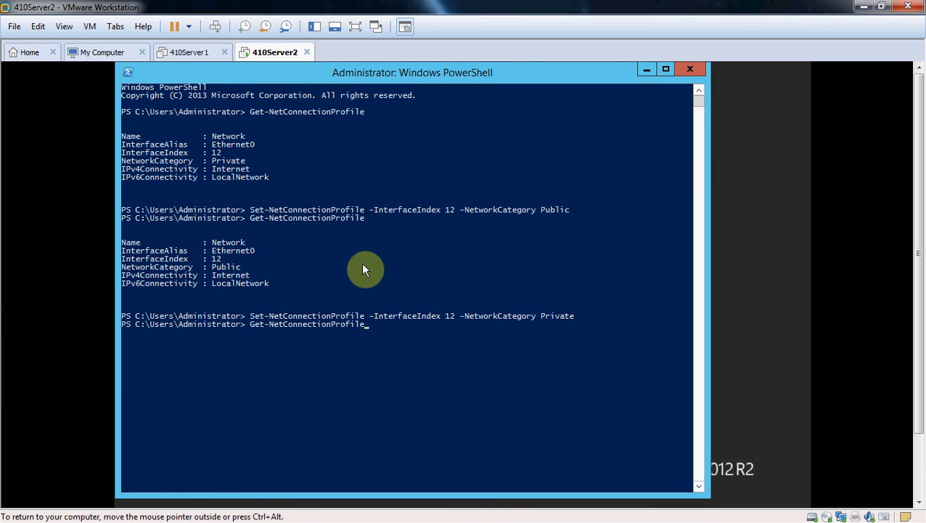
{"action": "key", "text": "Return"}
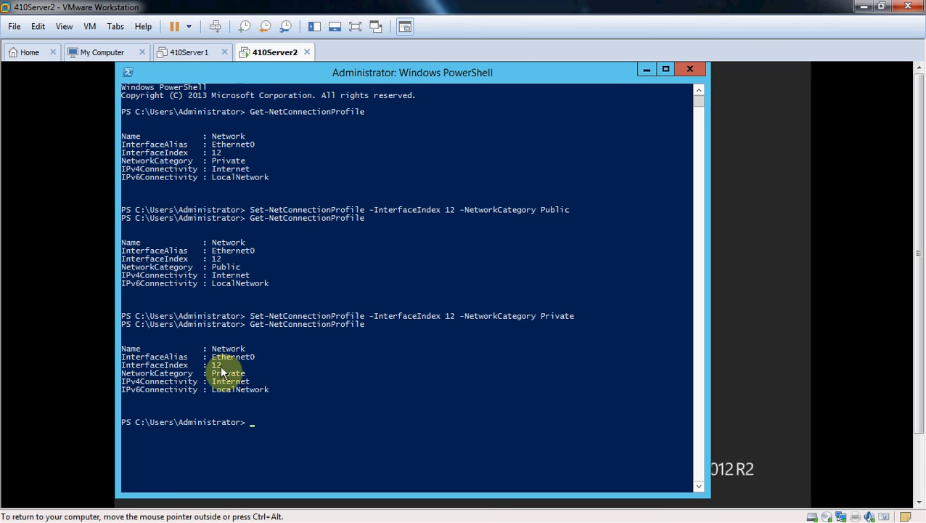
{"action": "left_click", "coordinate": [689, 69]}
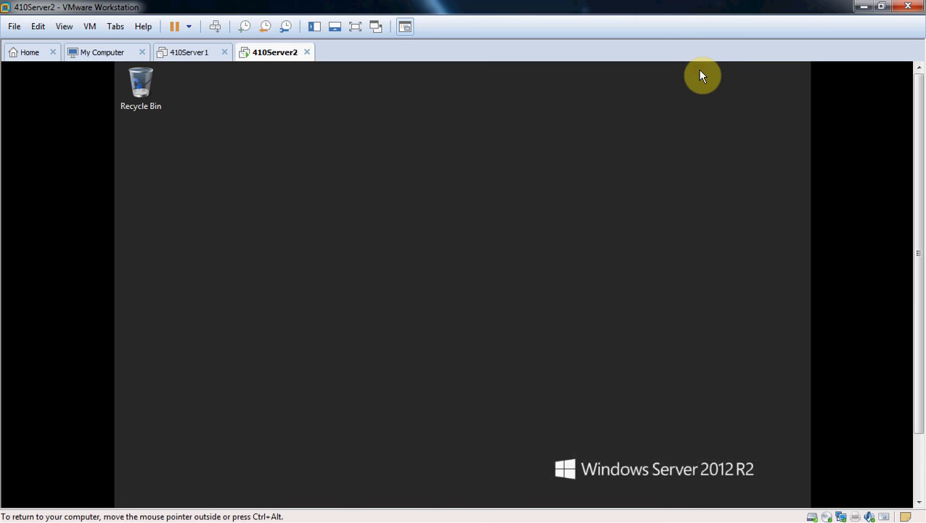